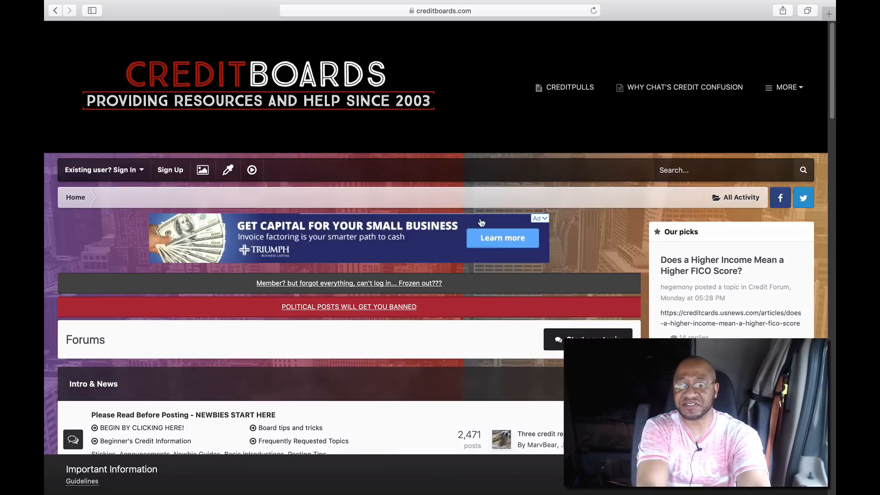
# - Go from the forums home page to the CreditPulls section via the header link
pyautogui.click(570, 87)
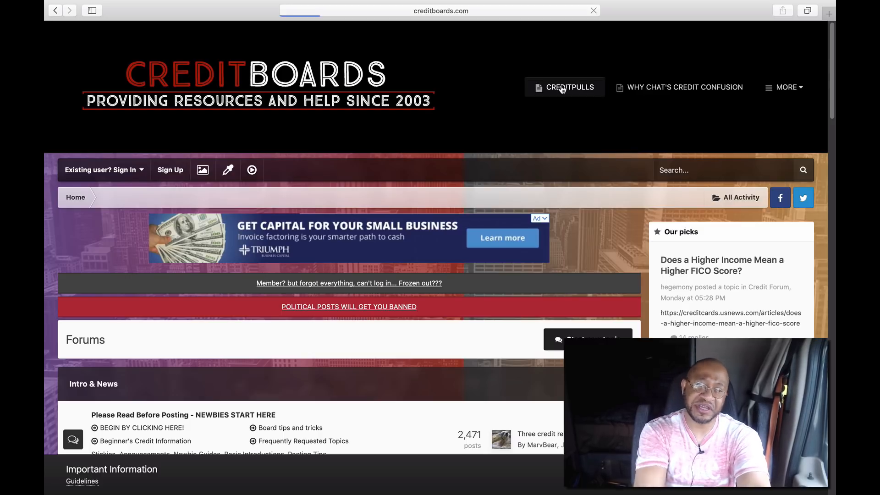
# - Open CreditPulls and scroll to the filter form's Consumer State list showing IA, KS, KY, LA
pyautogui.click(565, 87)
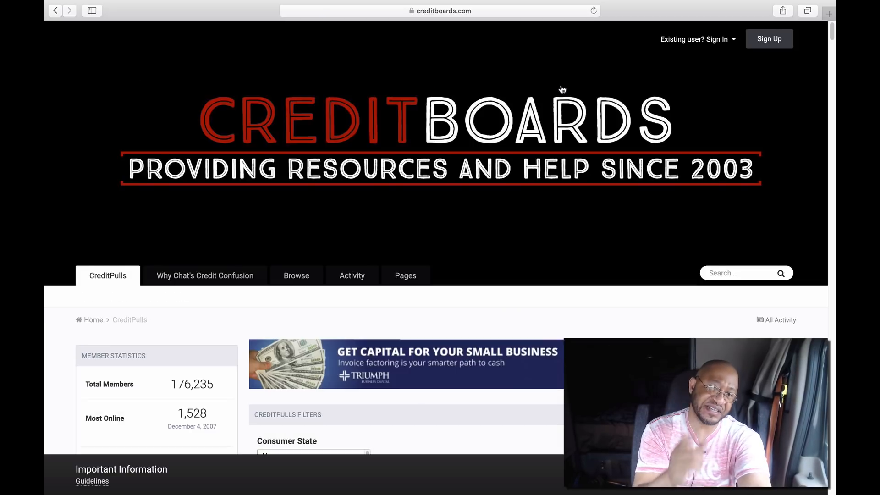
pyautogui.scroll(-3)
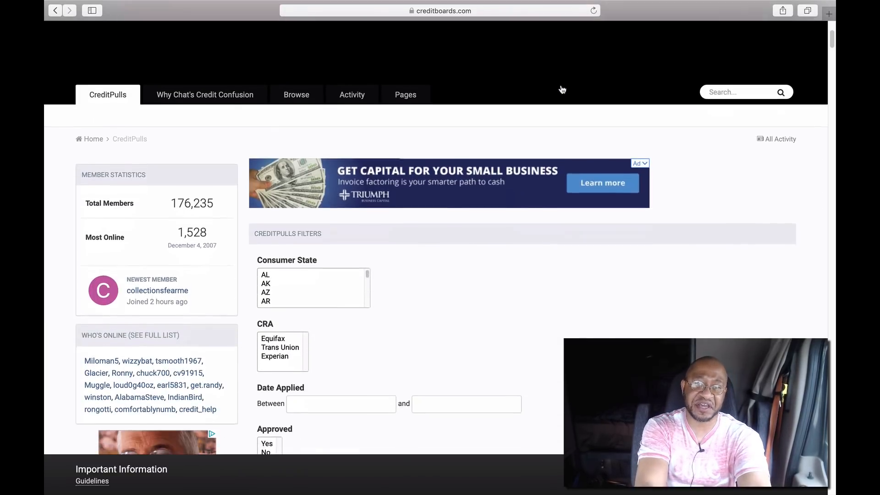
pyautogui.scroll(-3)
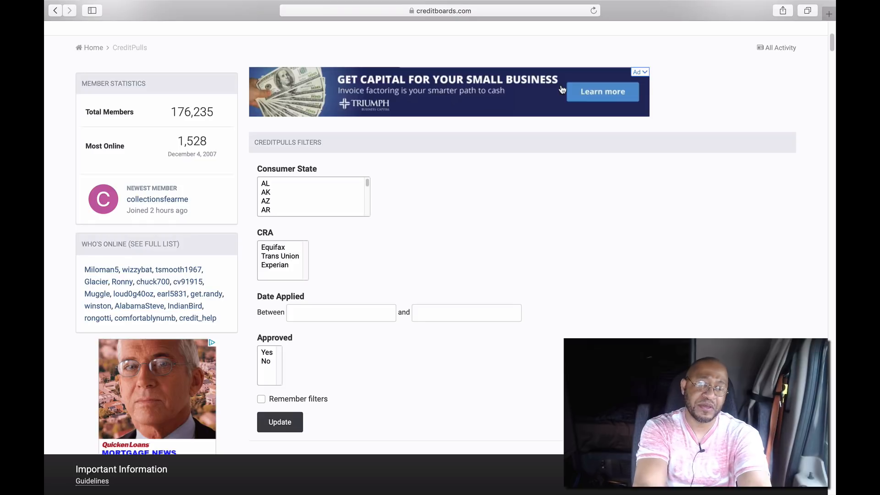
pyautogui.scroll(-3)
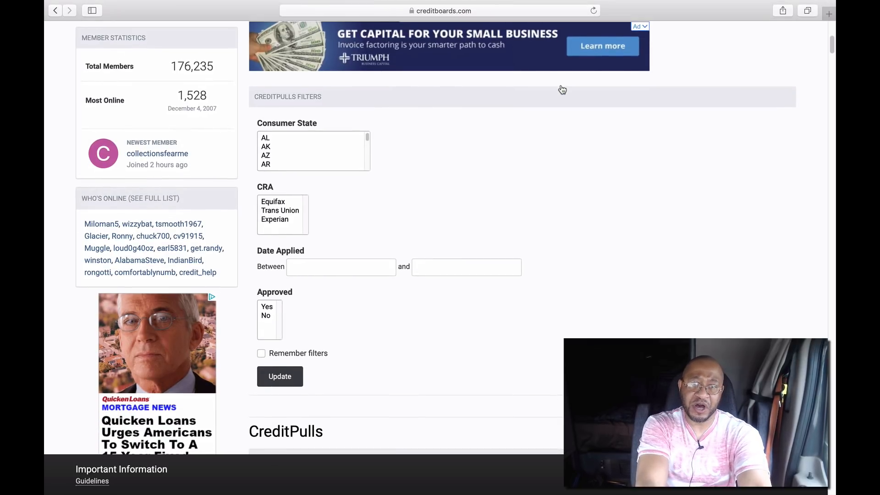
pyautogui.scroll(-3)
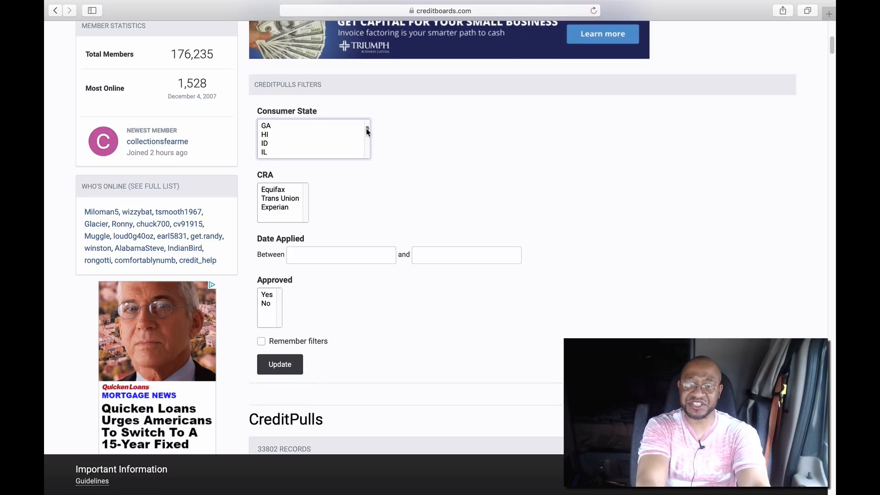
pyautogui.scroll(-3)
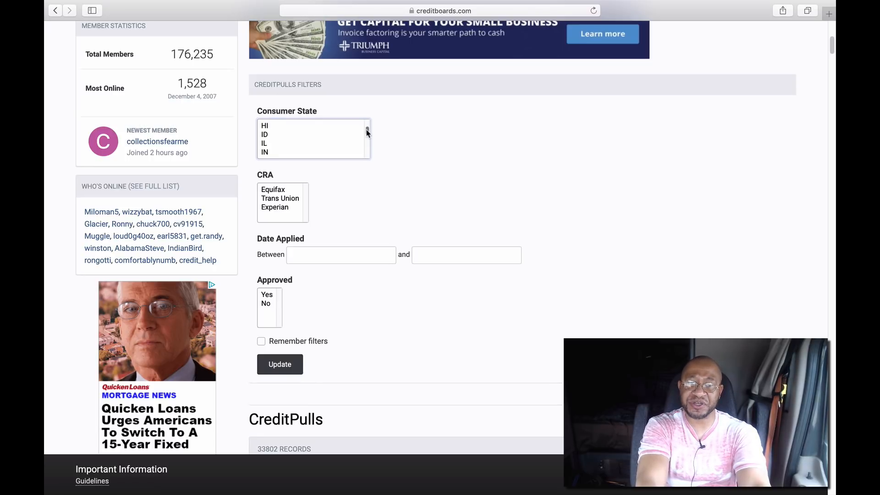
pyautogui.scroll(-3)
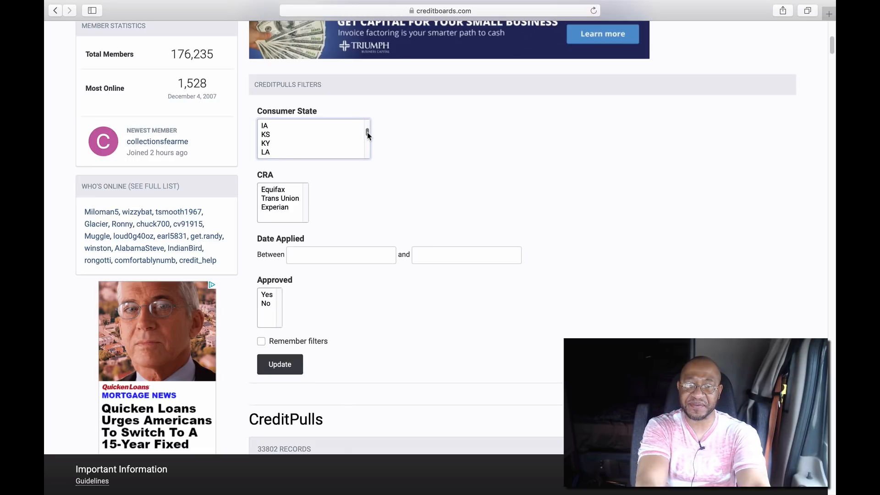
pyautogui.scroll(-3)
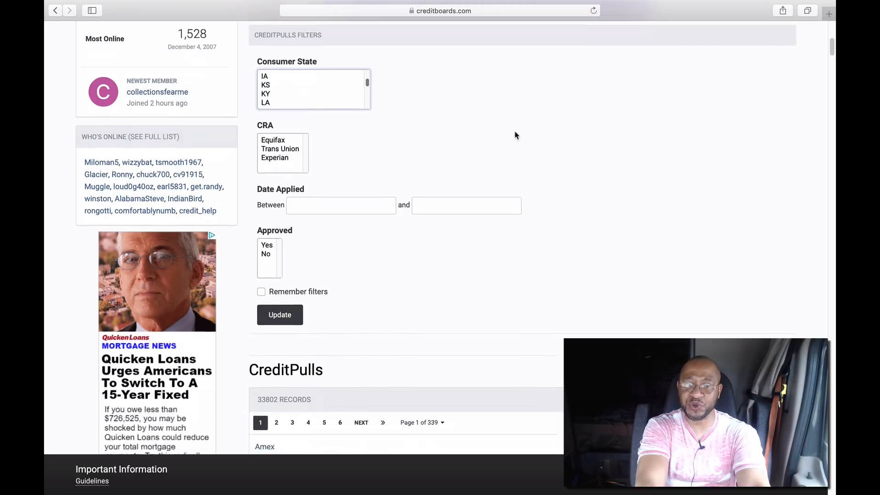
pyautogui.scroll(-3)
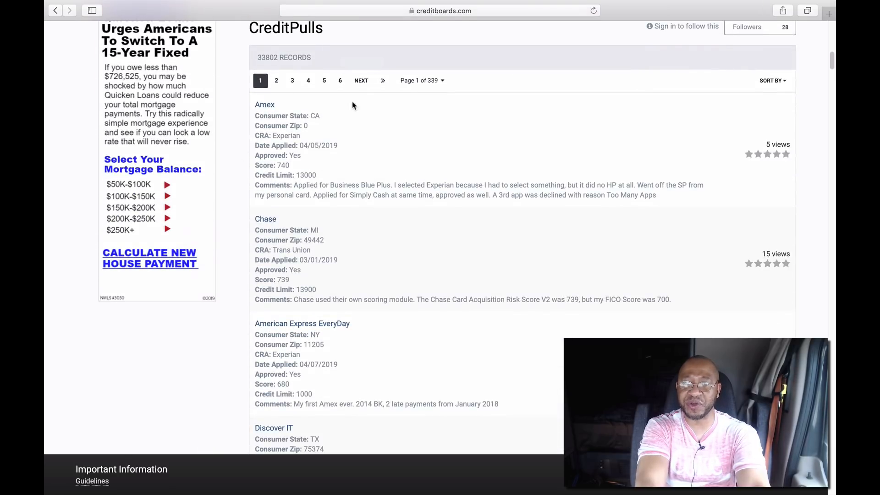
pyautogui.moveTo(307, 141)
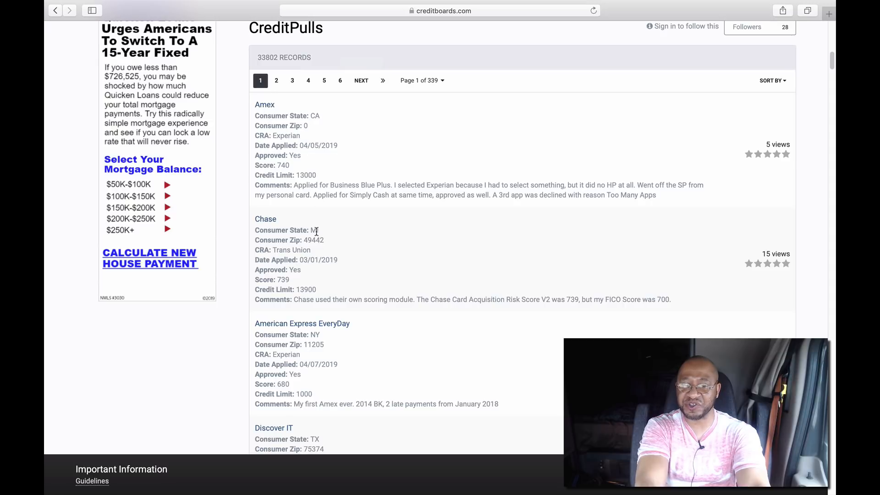
pyautogui.scroll(3)
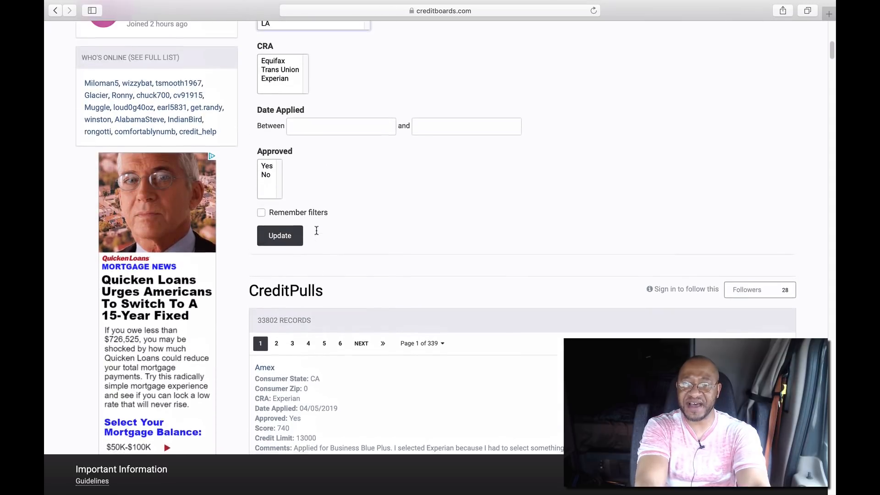
pyautogui.scroll(3)
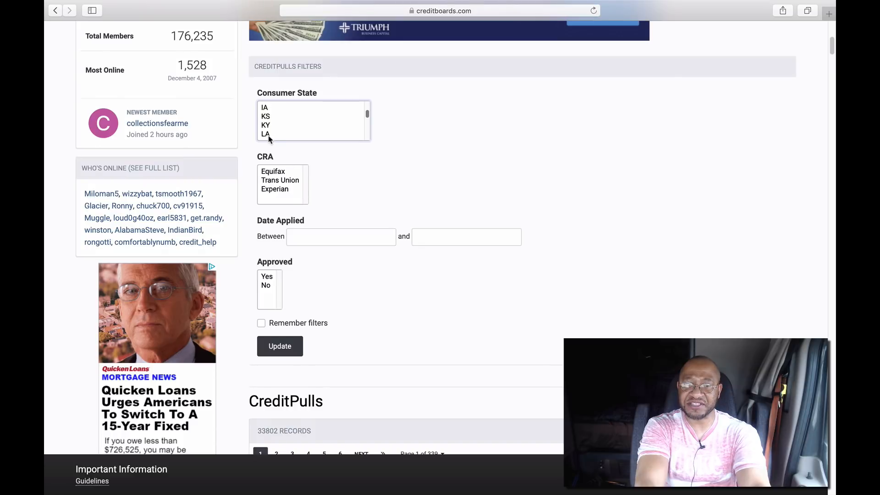
# - Filter CreditPulls to Consumer State LA and CRA Equifax, then apply the update
pyautogui.click(265, 133)
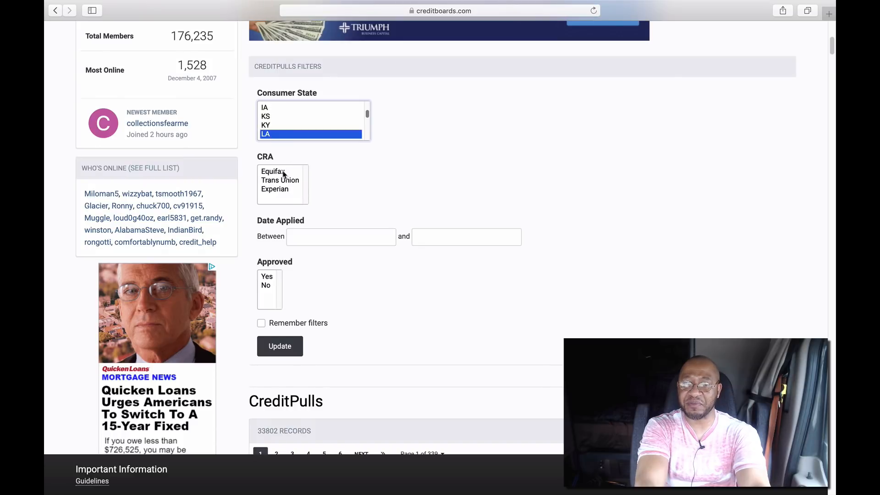
pyautogui.click(273, 171)
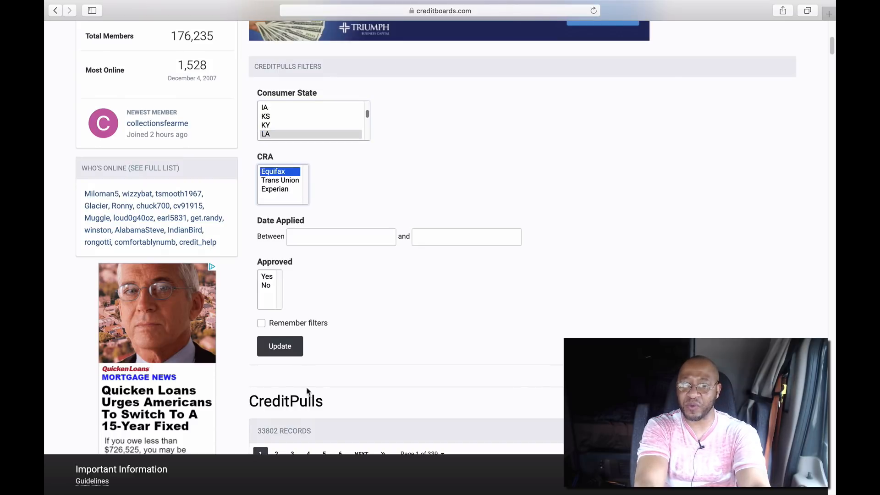
pyautogui.click(280, 345)
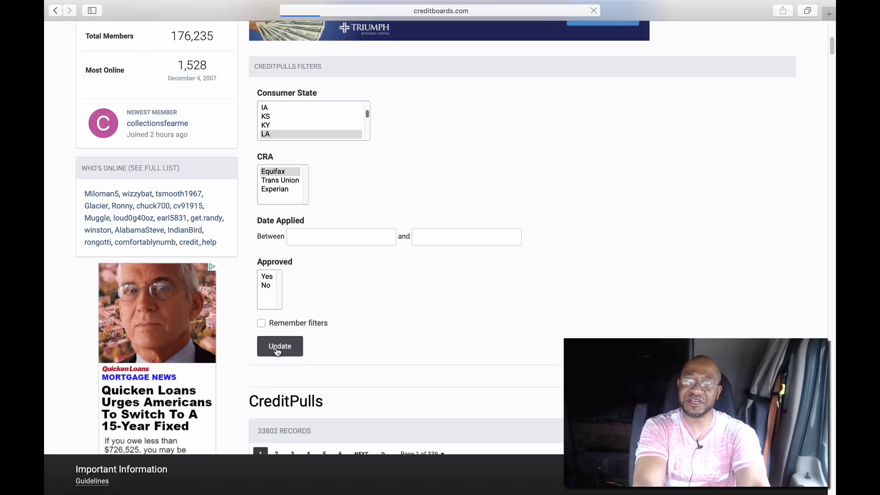
# - Scroll through Louisiana Equifax results, reading entries like Nfcu, Home Depot and Target REDcard
pyautogui.click(279, 346)
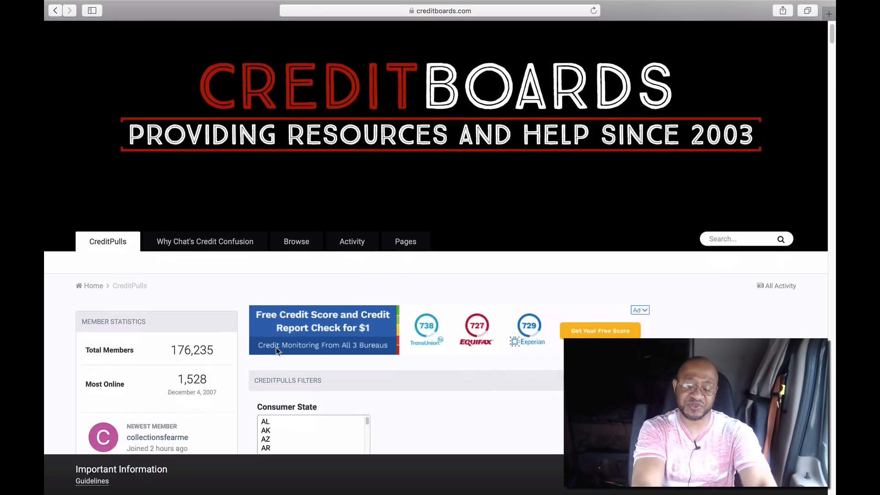
pyautogui.scroll(-3)
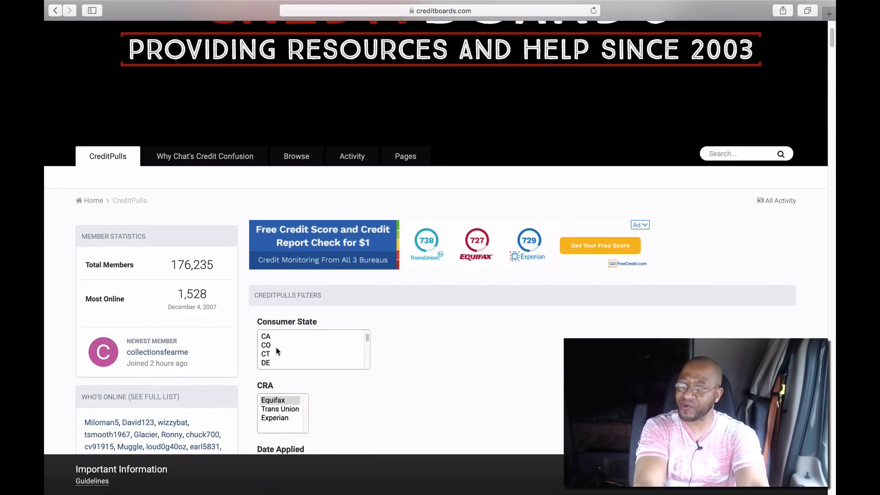
pyautogui.scroll(-3)
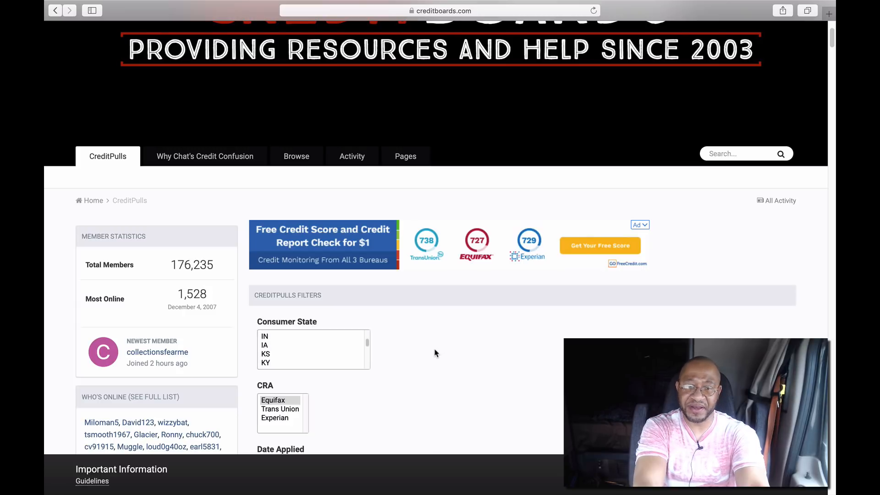
pyautogui.scroll(-3)
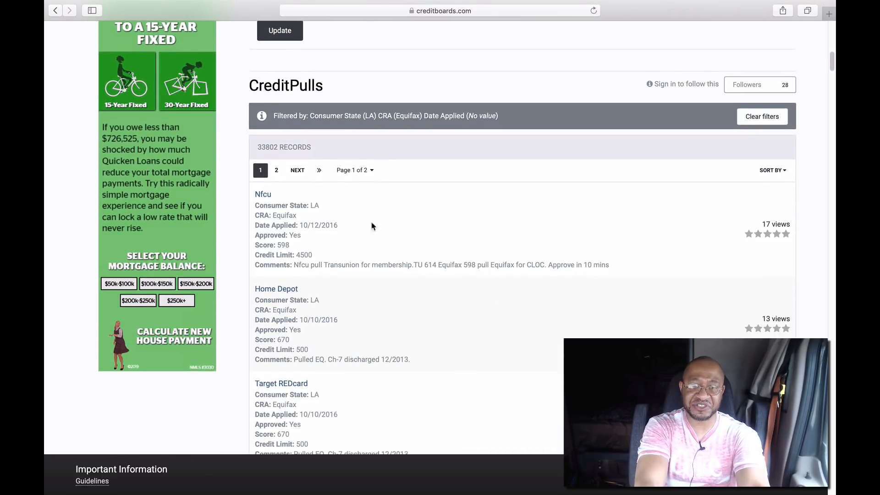
pyautogui.scroll(-3)
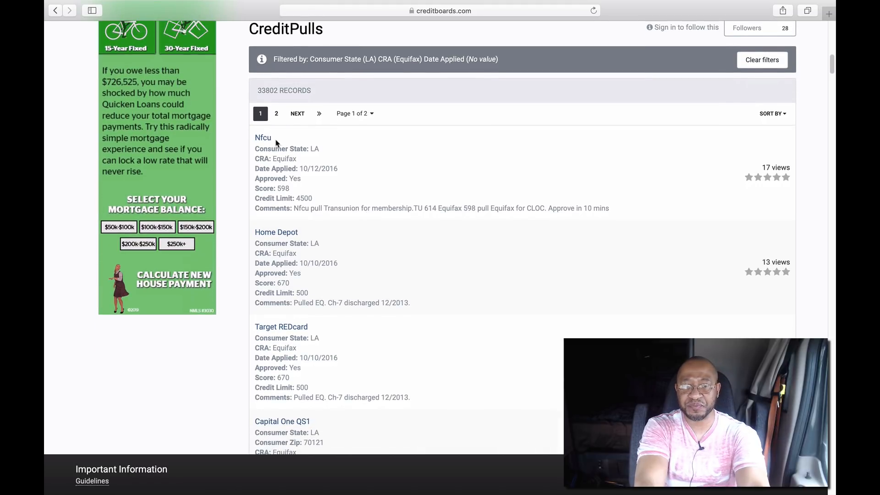
pyautogui.moveTo(247, 122)
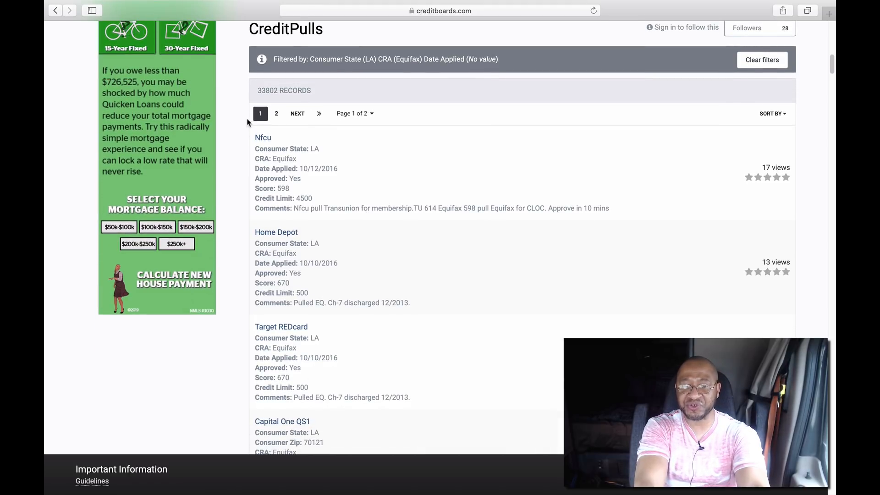
pyautogui.moveTo(261, 158)
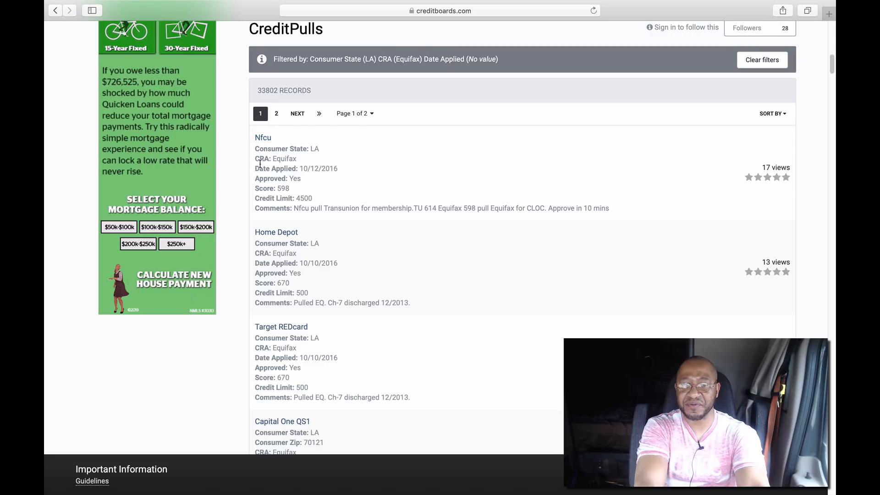
pyautogui.moveTo(308, 178)
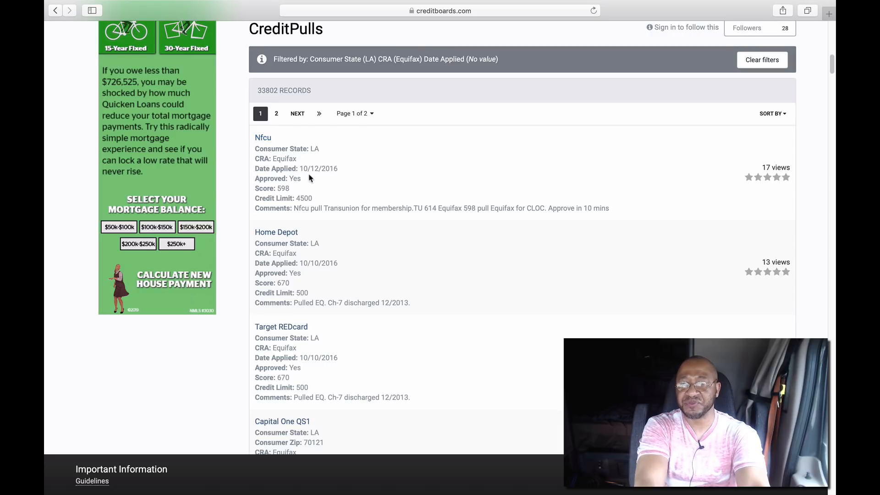
pyautogui.scroll(-3)
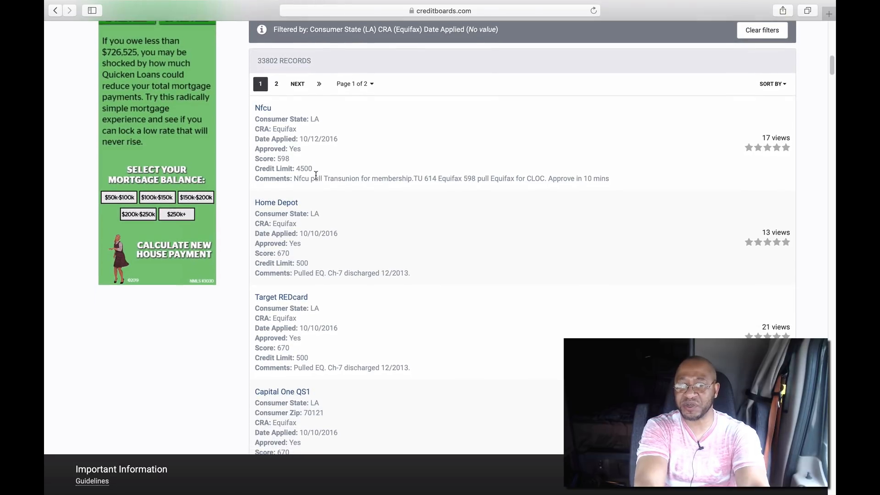
pyautogui.moveTo(288, 158)
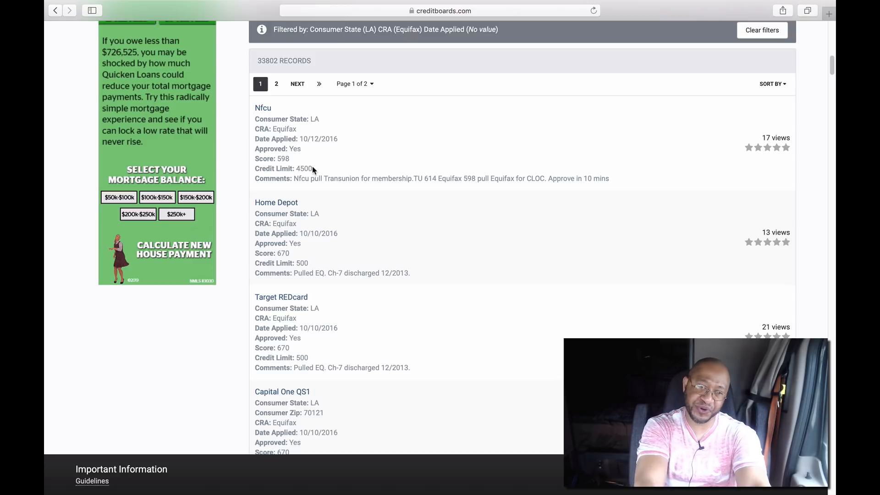
pyautogui.moveTo(312, 173)
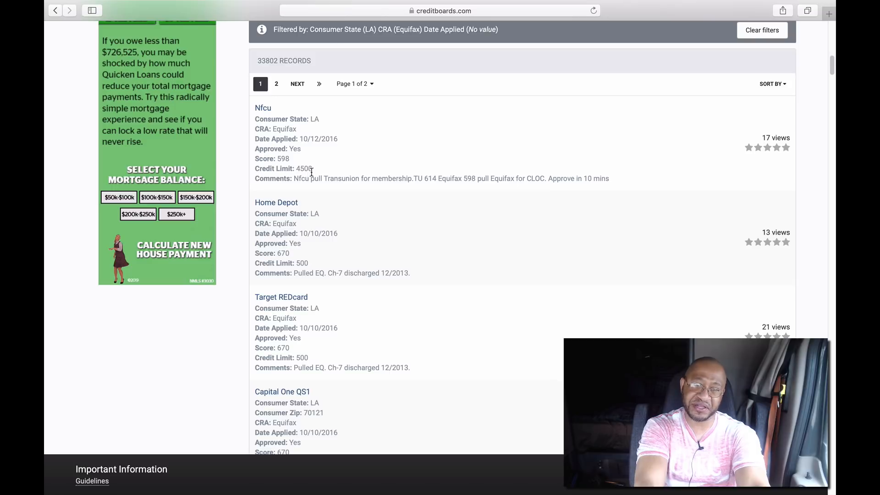
pyautogui.moveTo(344, 189)
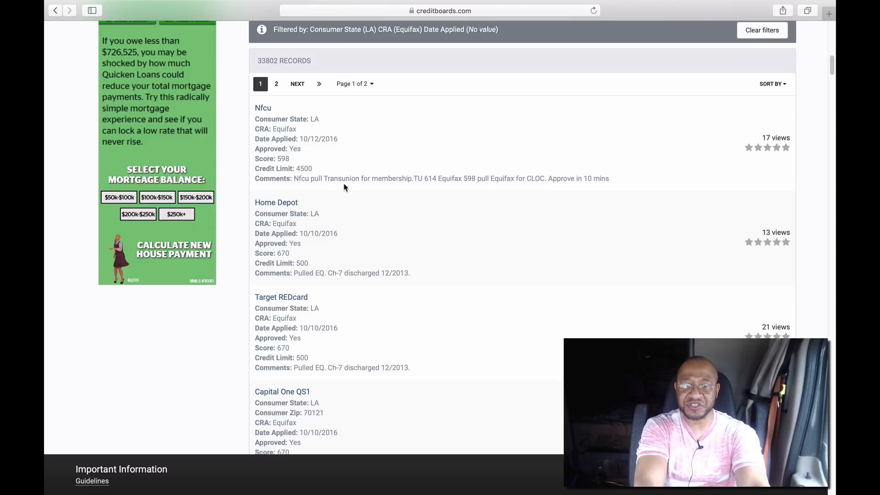
pyautogui.moveTo(390, 190)
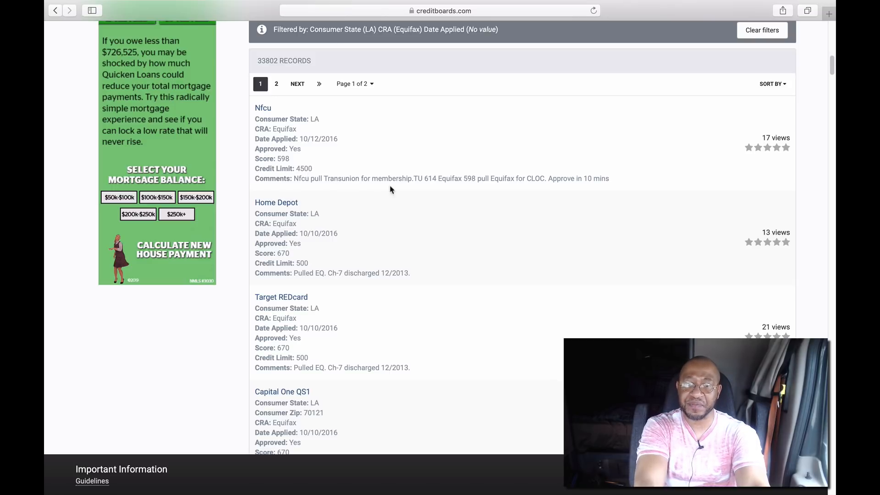
pyautogui.moveTo(435, 190)
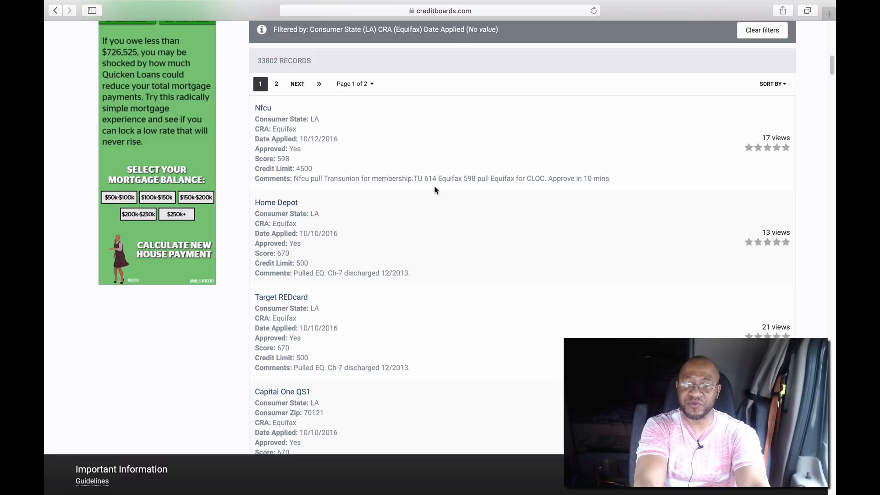
pyautogui.moveTo(446, 190)
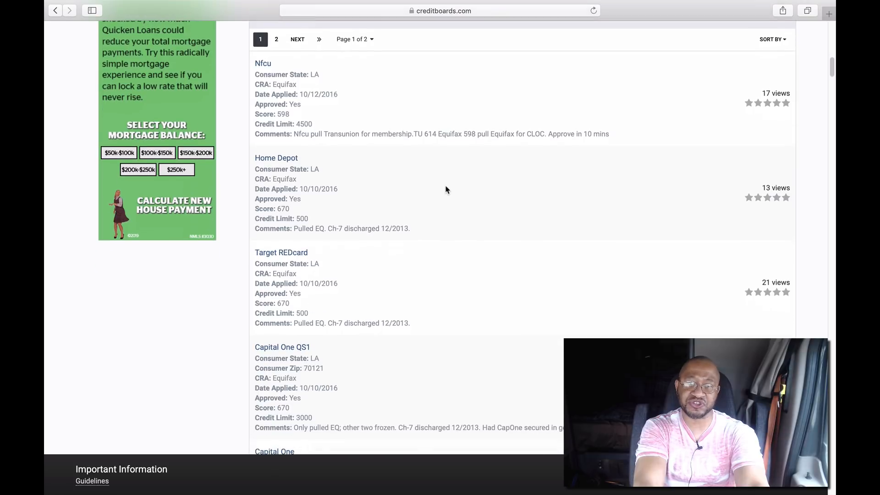
pyautogui.scroll(-3)
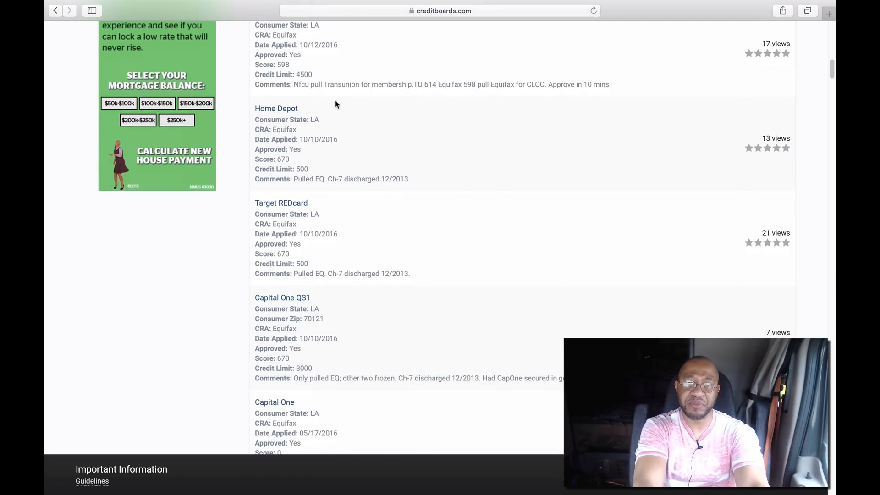
pyautogui.moveTo(313, 136)
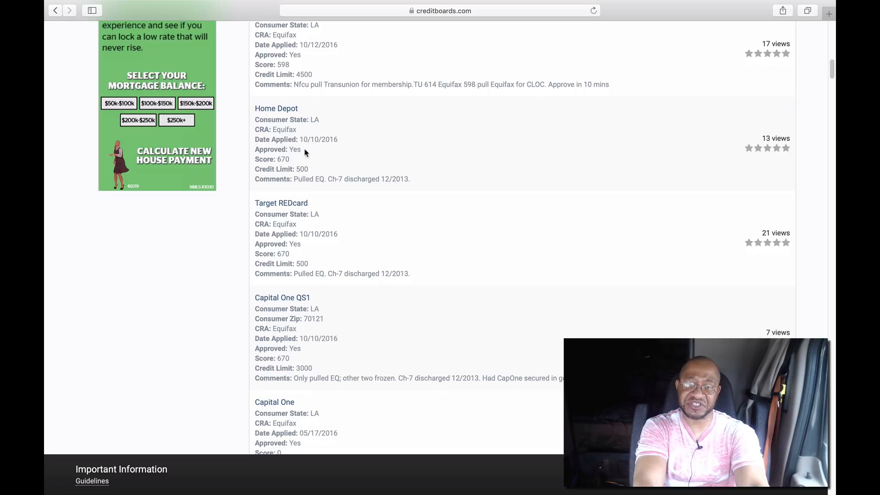
pyautogui.moveTo(297, 127)
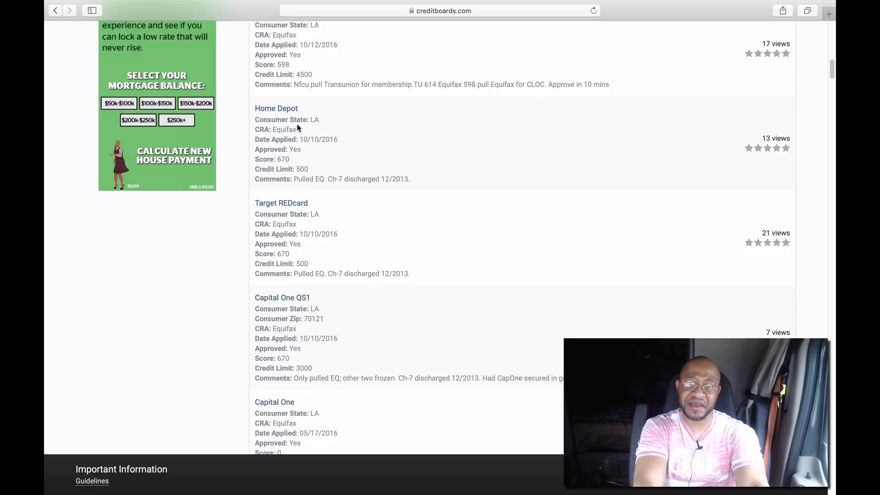
pyautogui.scroll(-3)
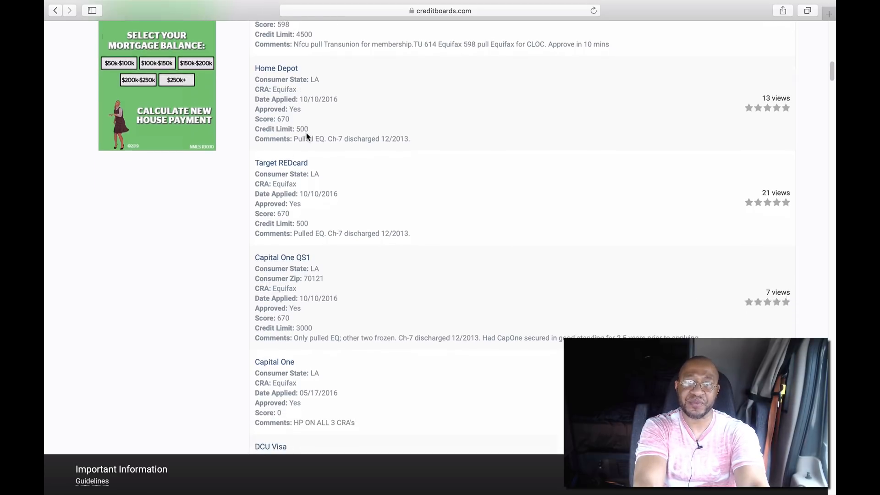
pyautogui.scroll(-3)
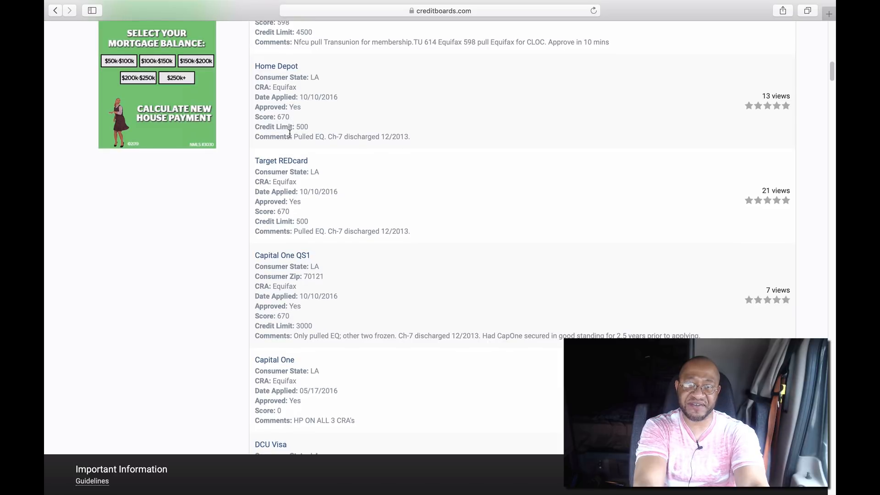
pyautogui.moveTo(292, 148)
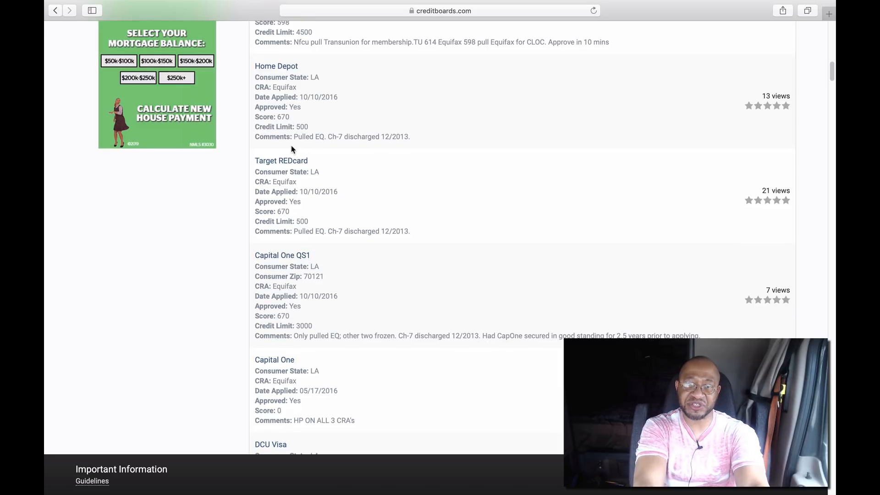
pyautogui.moveTo(395, 148)
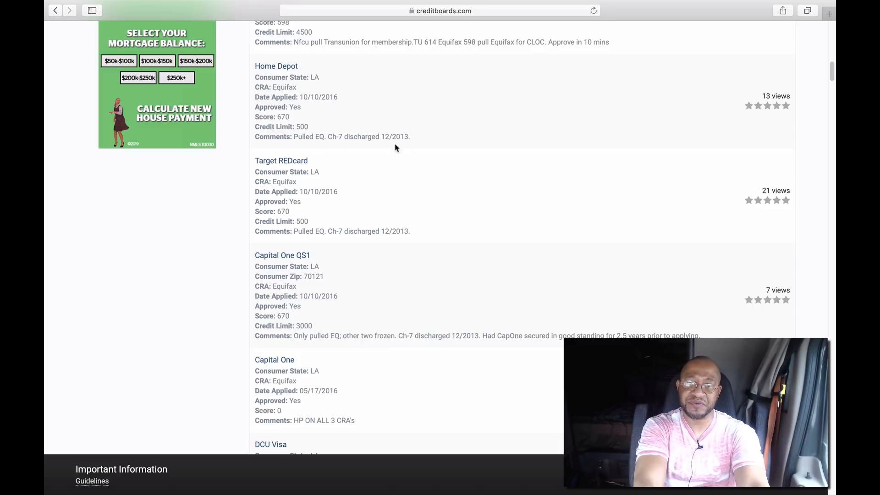
pyautogui.moveTo(346, 147)
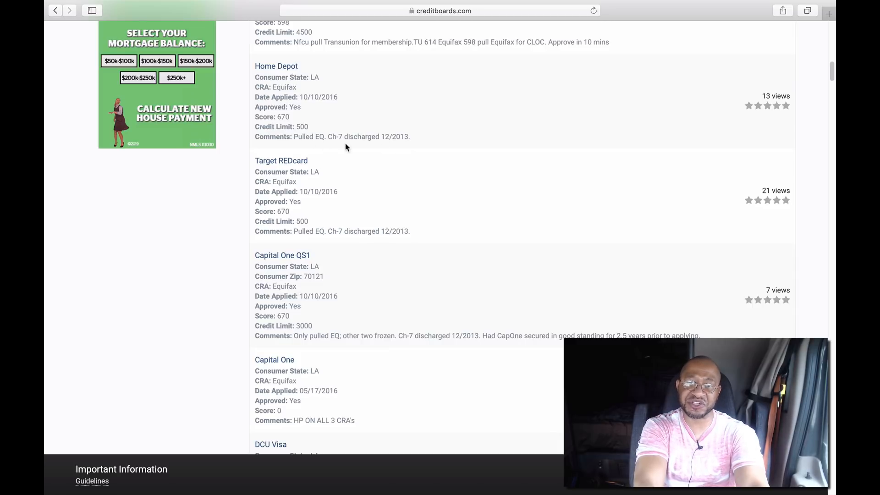
pyautogui.moveTo(386, 151)
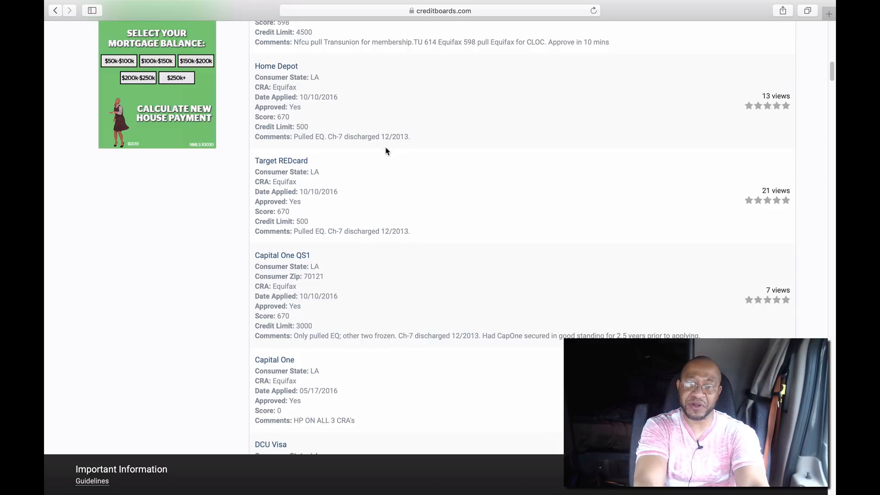
pyautogui.moveTo(407, 146)
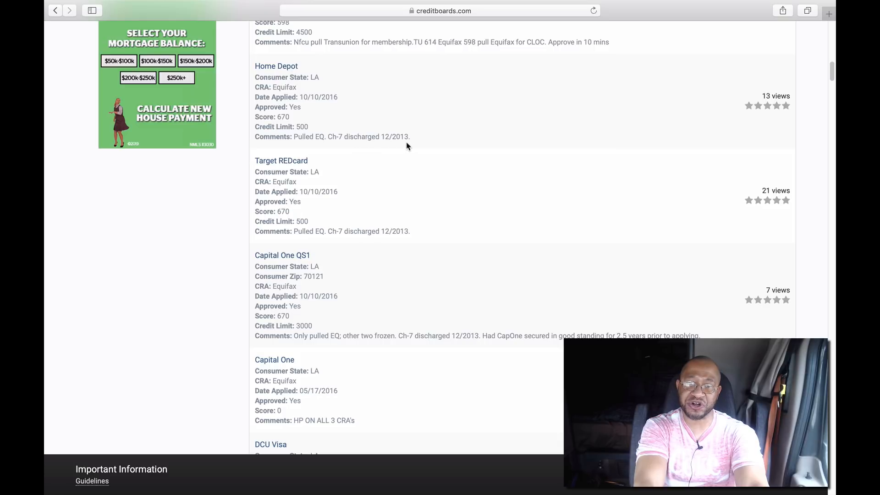
pyautogui.moveTo(390, 148)
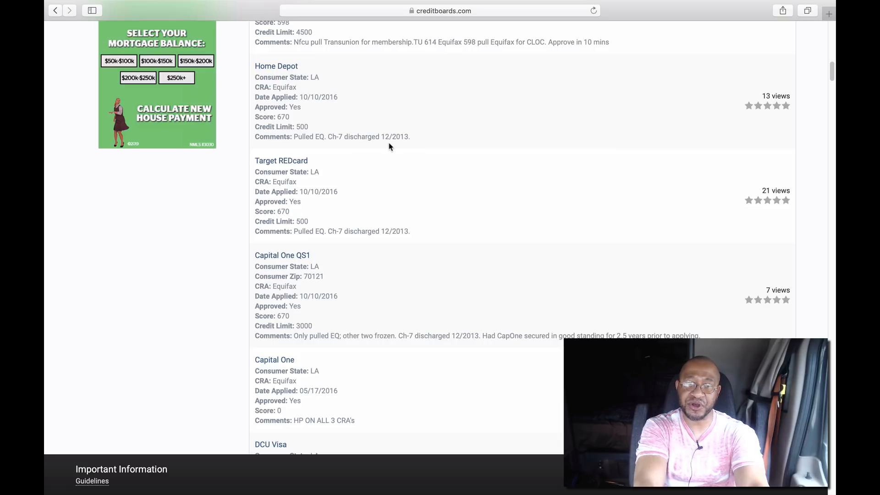
pyautogui.scroll(-3)
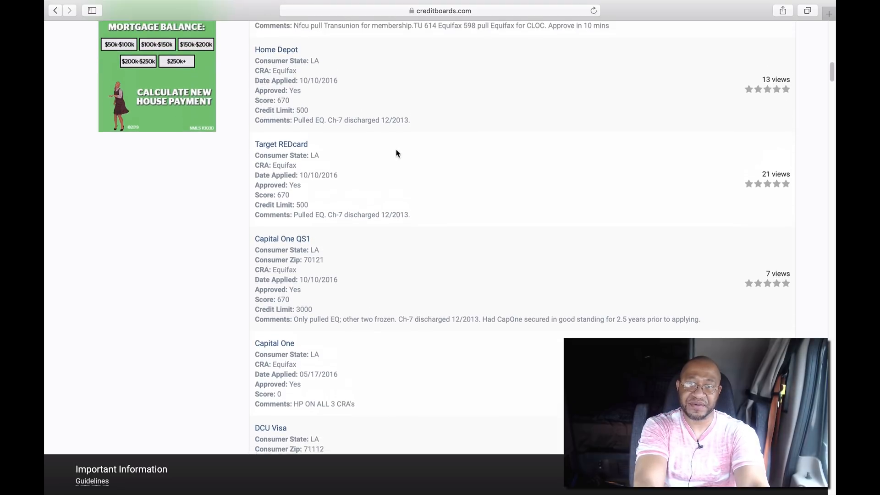
pyautogui.scroll(3)
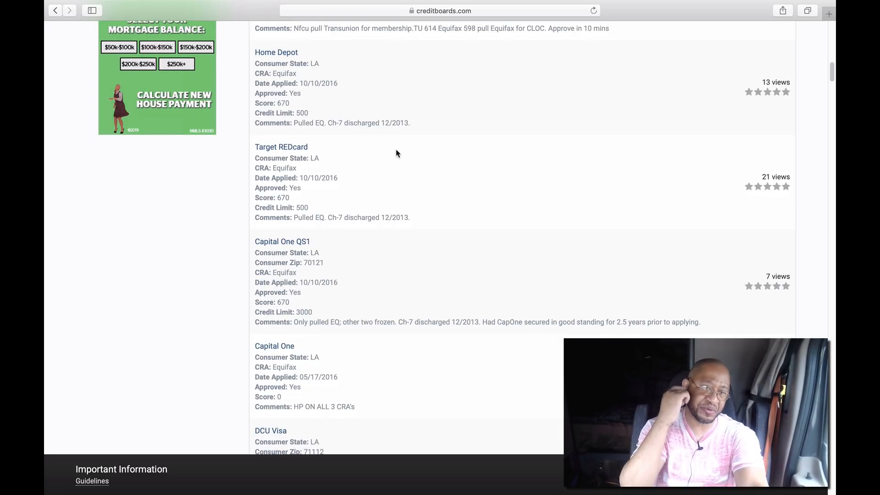
pyautogui.scroll(-3)
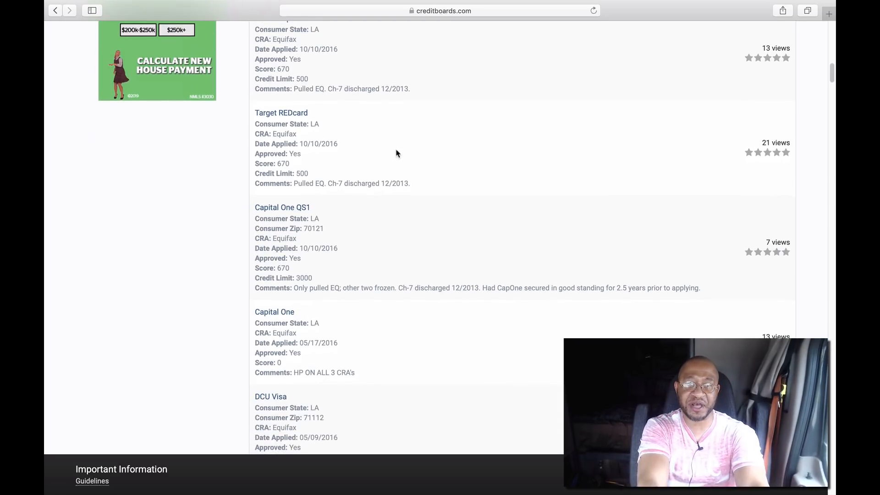
pyautogui.scroll(3)
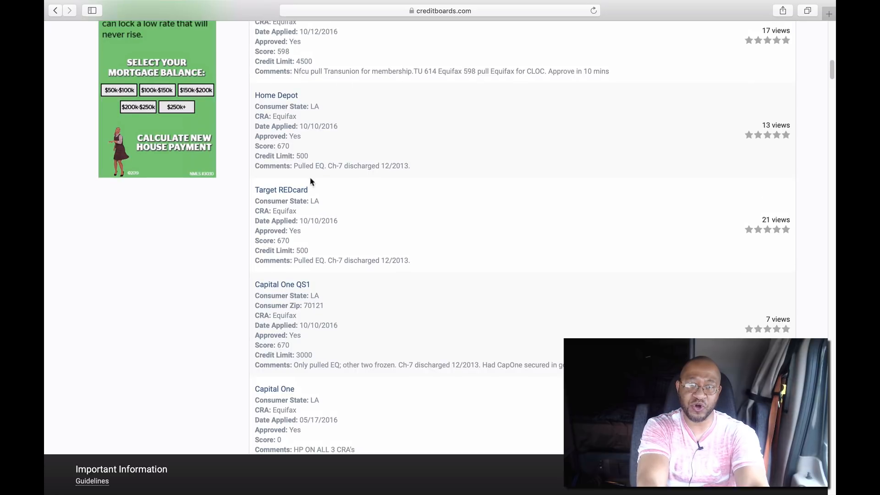
pyautogui.scroll(-3)
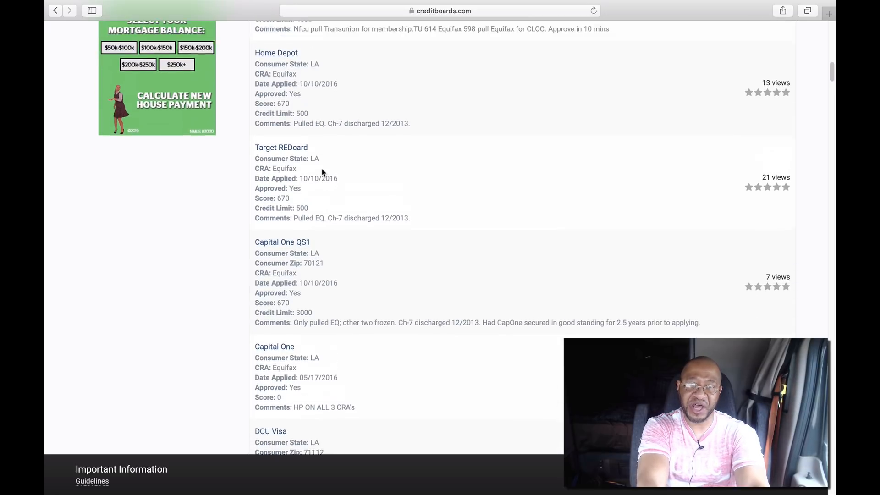
pyautogui.scroll(3)
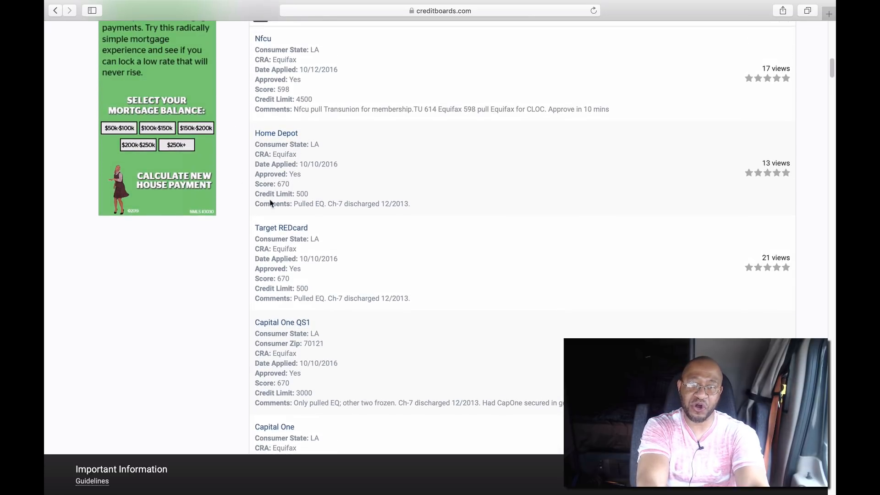
pyautogui.moveTo(318, 200)
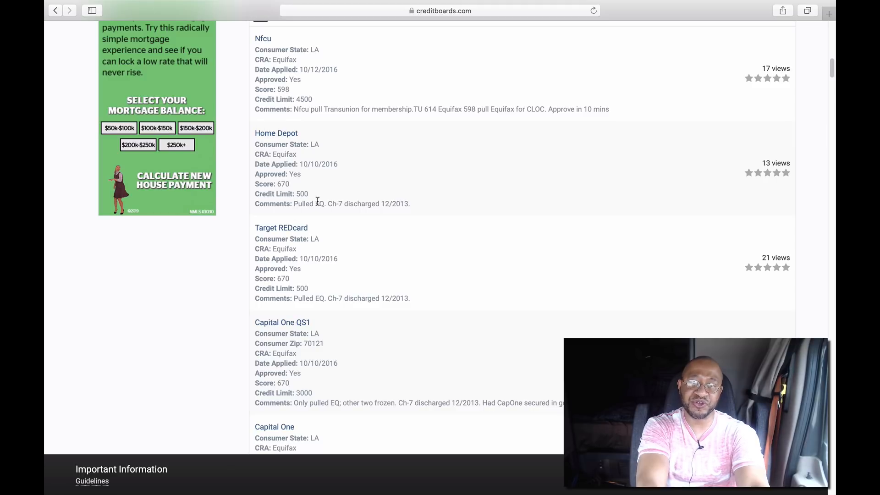
pyautogui.scroll(-3)
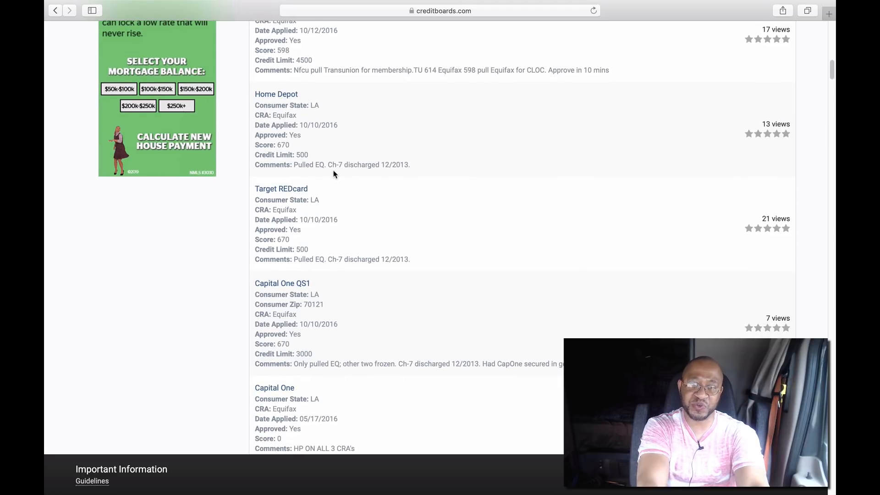
pyautogui.moveTo(358, 160)
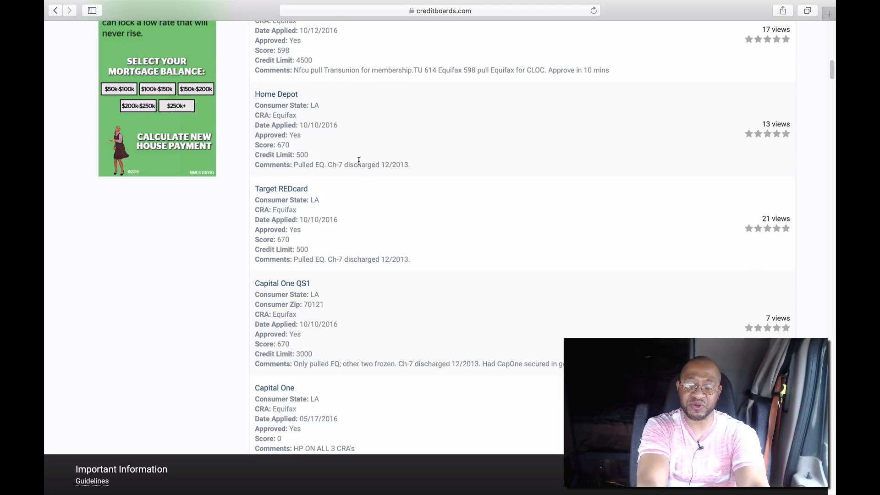
pyautogui.scroll(-3)
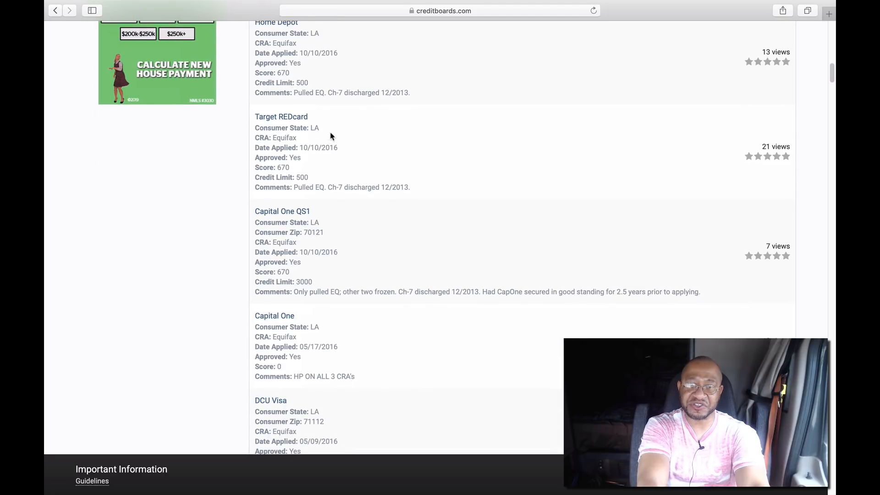
pyautogui.moveTo(336, 148)
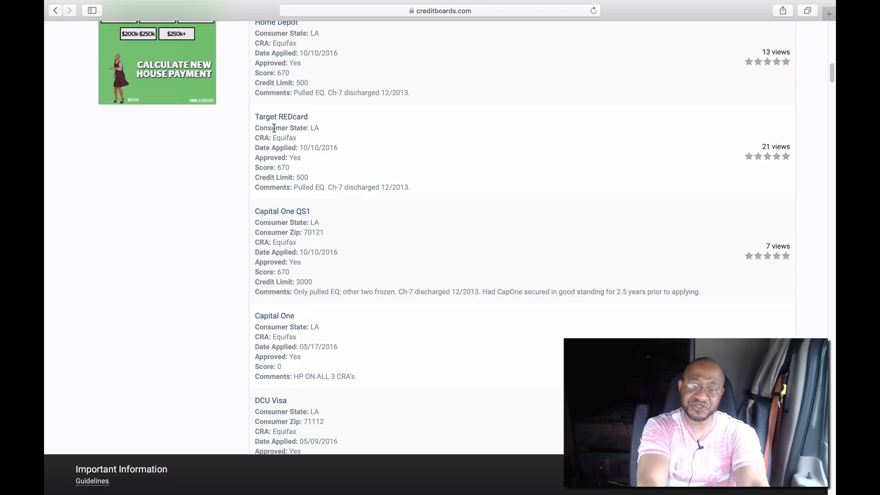
pyautogui.moveTo(327, 167)
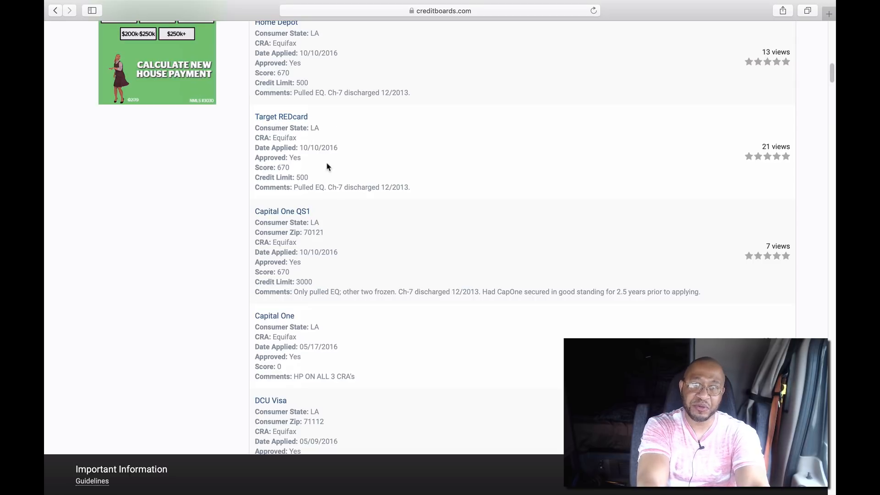
pyautogui.moveTo(314, 127)
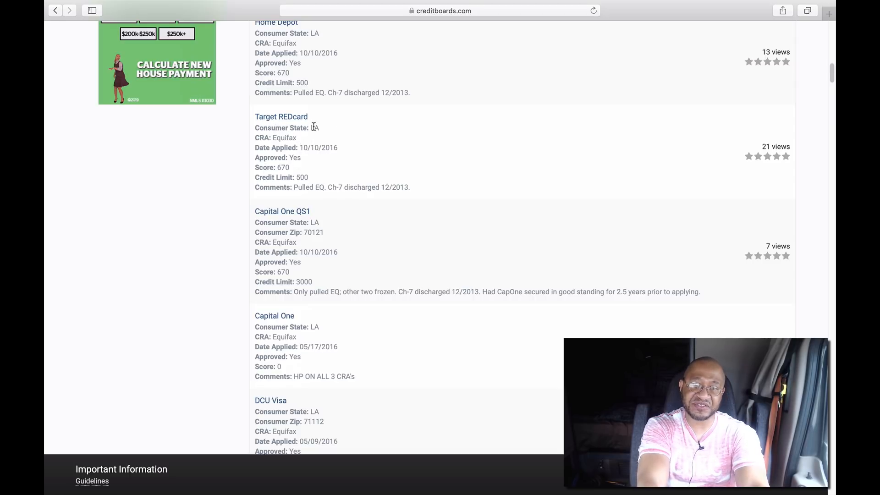
pyautogui.moveTo(330, 156)
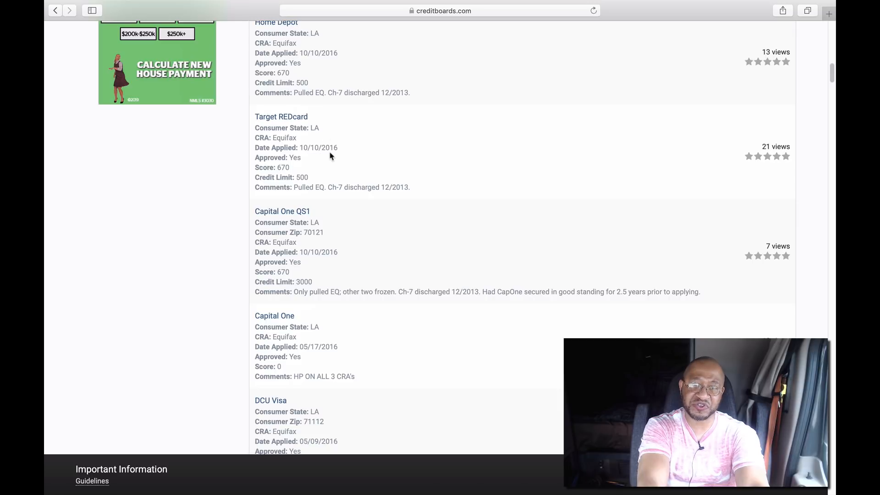
pyautogui.scroll(-3)
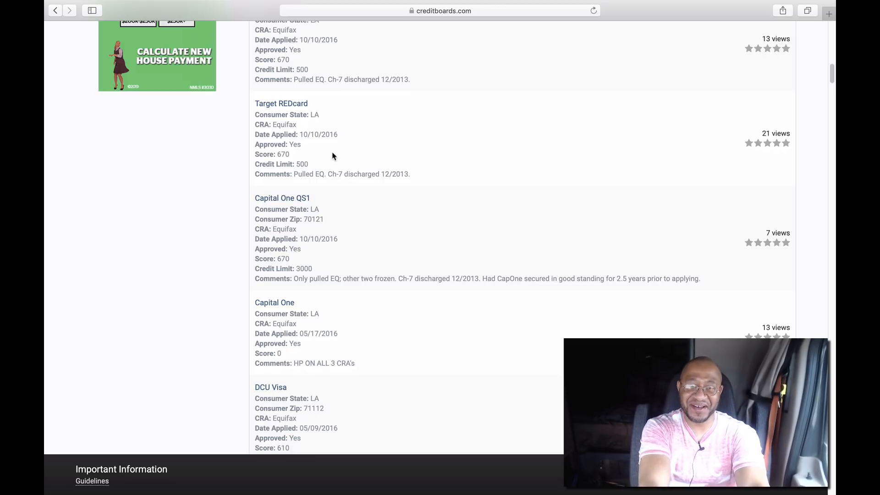
pyautogui.moveTo(295, 189)
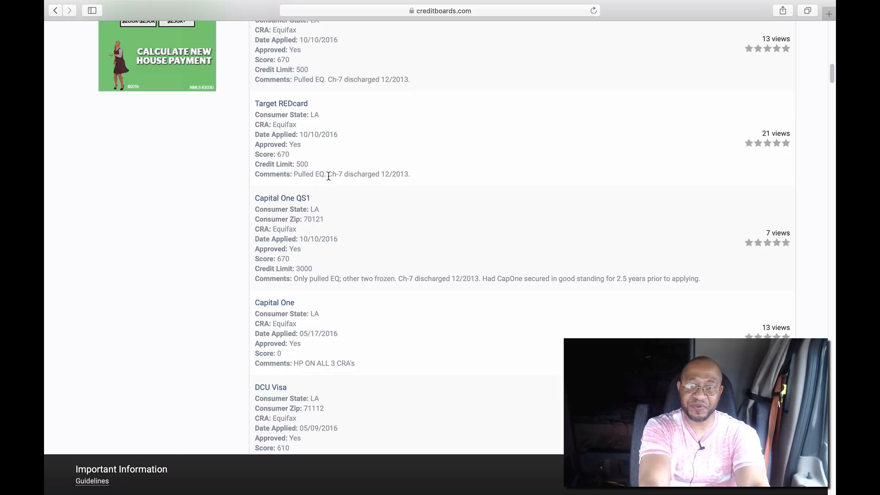
pyautogui.scroll(3)
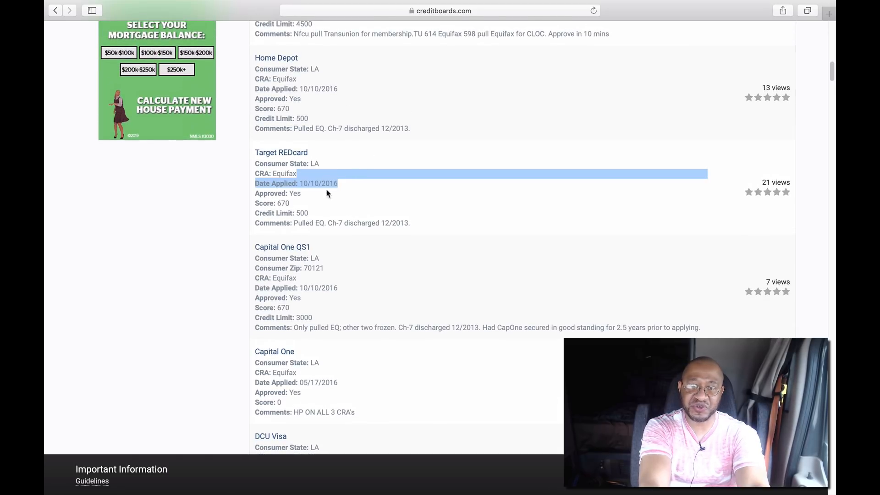
pyautogui.moveTo(345, 169)
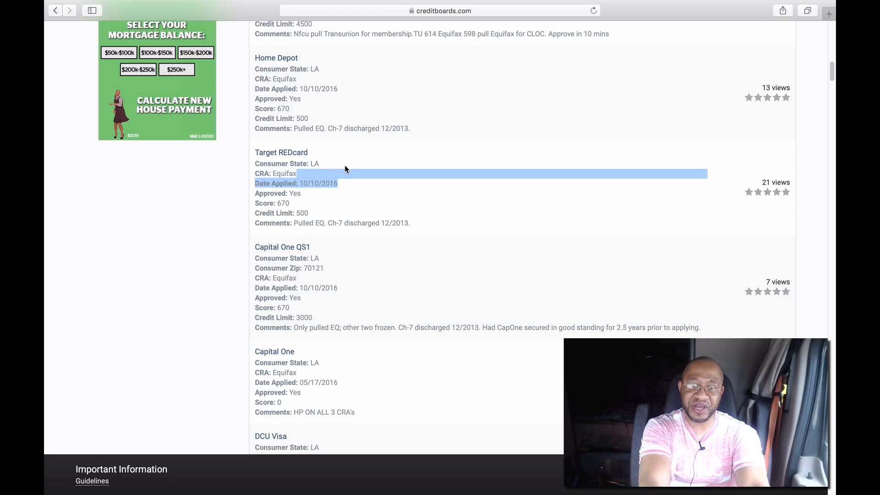
pyautogui.scroll(-3)
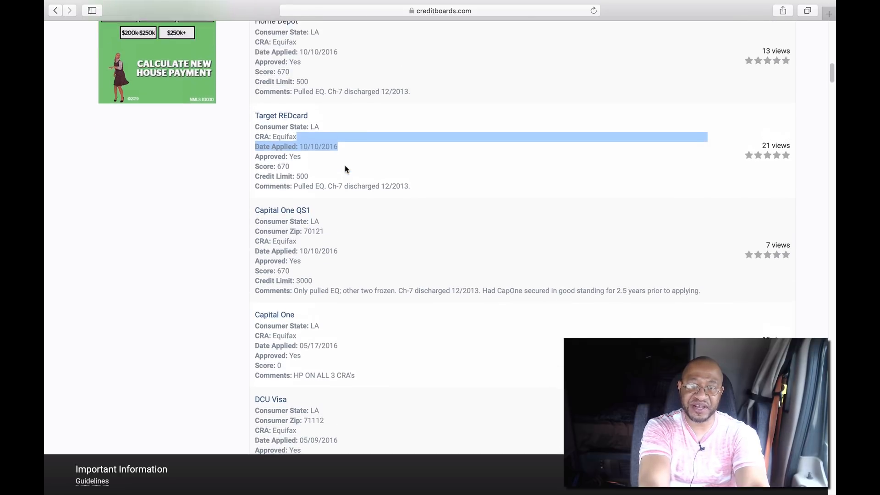
pyautogui.scroll(-3)
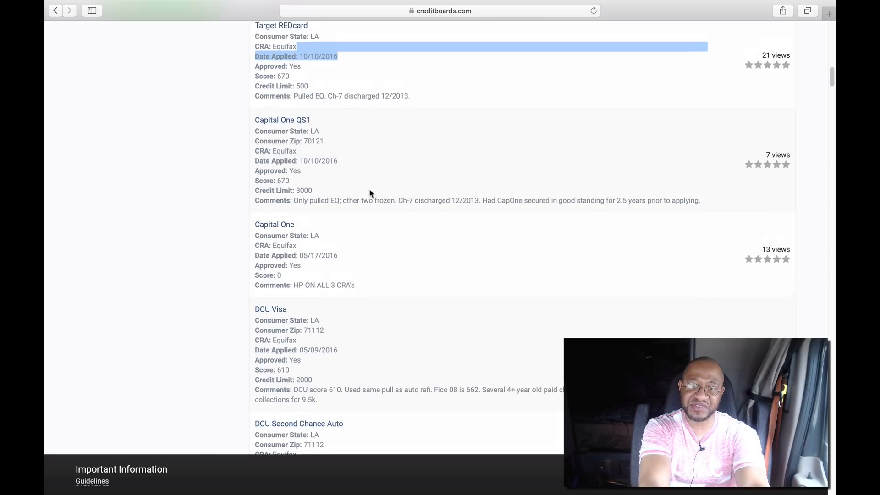
pyautogui.scroll(3)
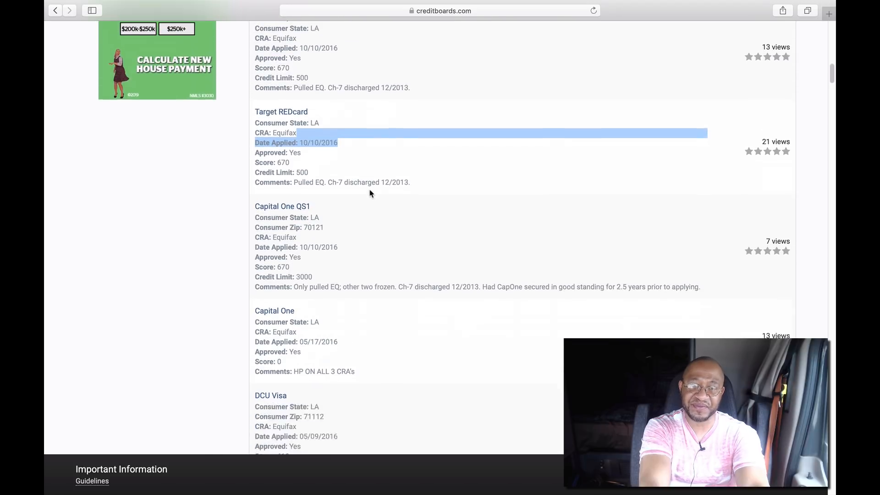
pyautogui.scroll(-3)
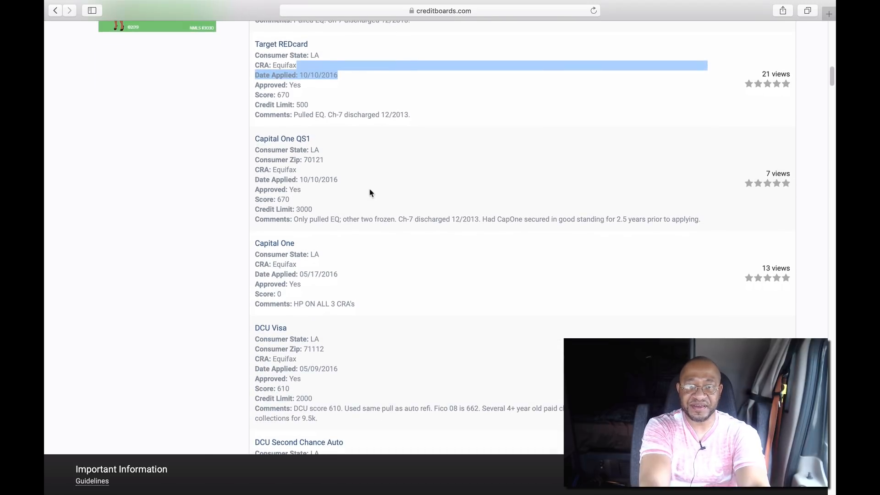
pyautogui.scroll(-3)
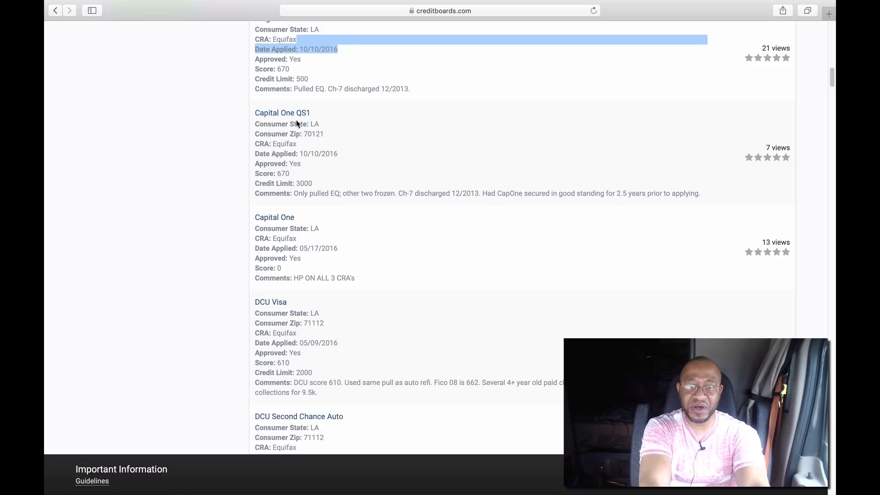
pyautogui.moveTo(331, 123)
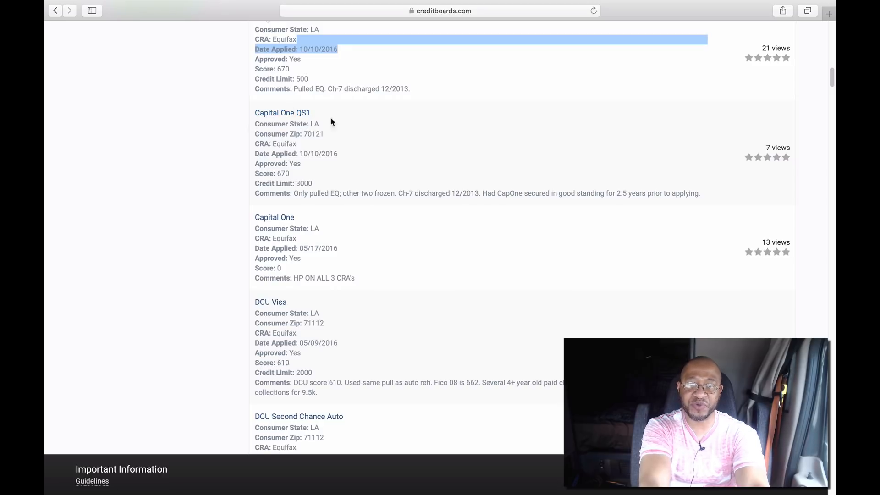
pyautogui.moveTo(297, 117)
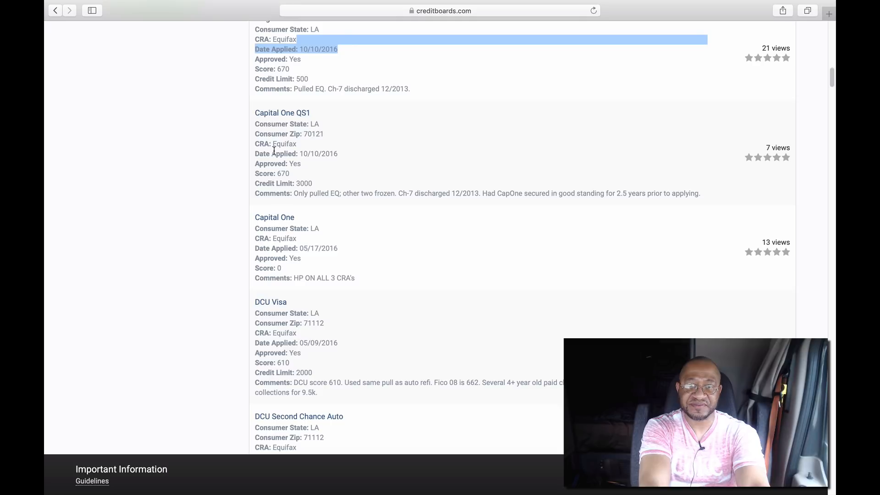
pyautogui.moveTo(331, 164)
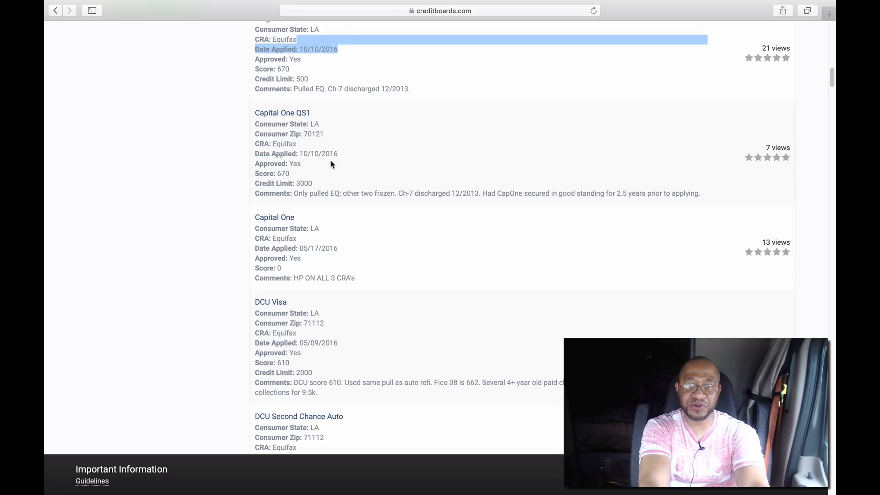
pyautogui.moveTo(286, 182)
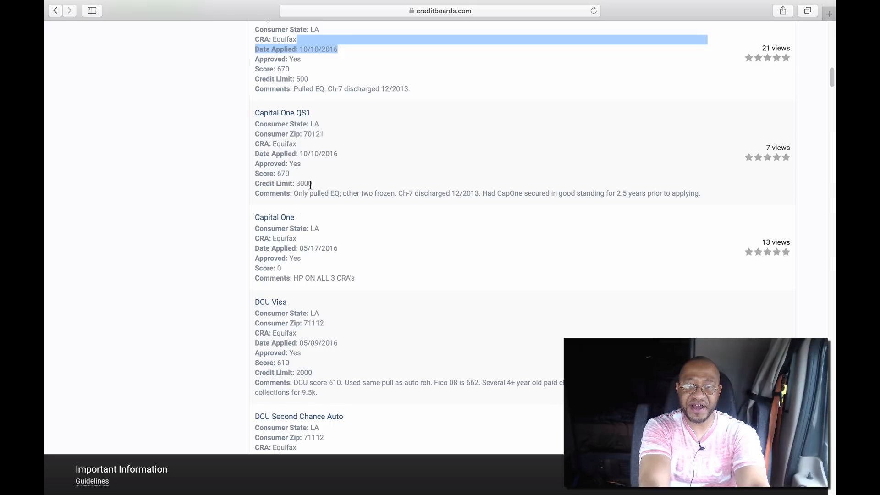
pyautogui.moveTo(327, 202)
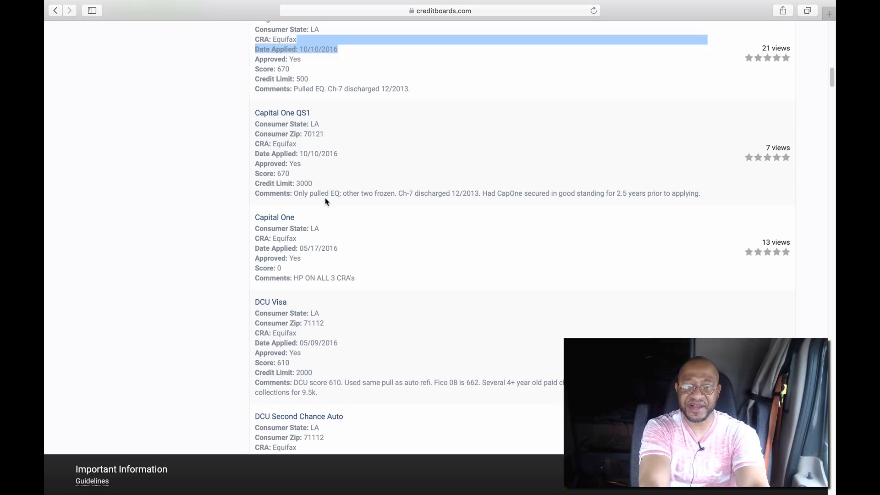
# - Set the CreditPulls filters to South Carolina and Experian and apply the update
pyautogui.scroll(3)
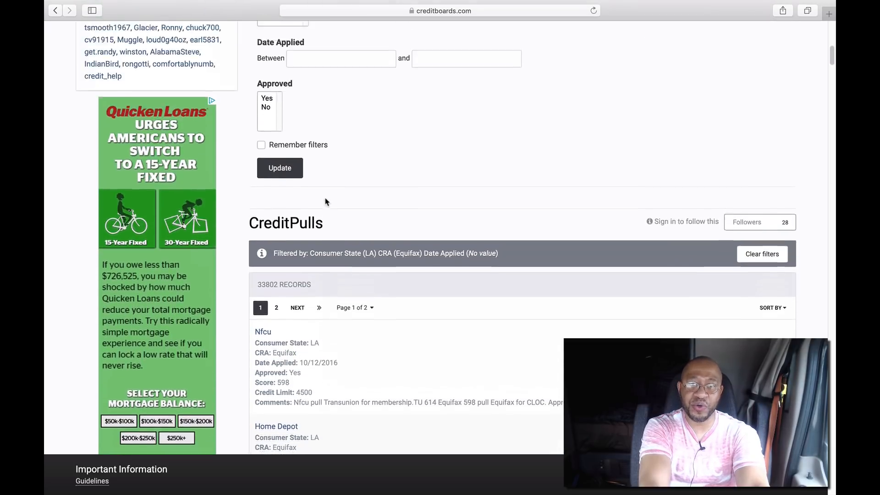
pyautogui.scroll(3)
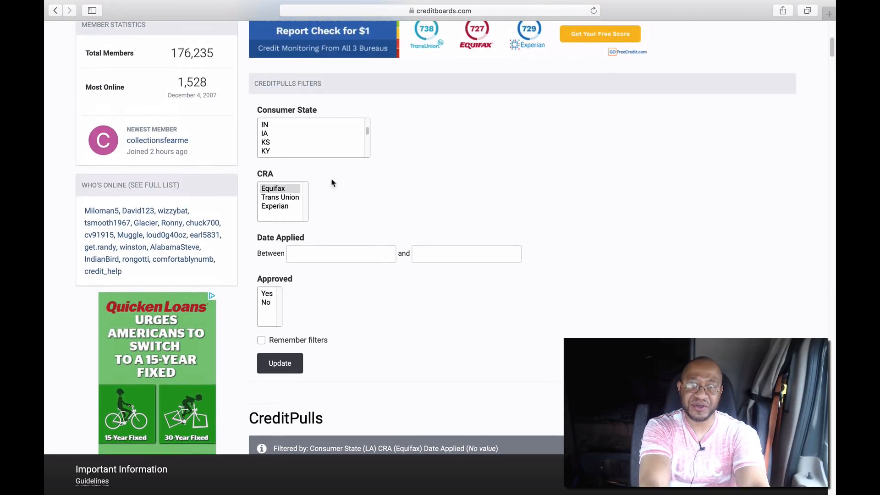
pyautogui.scroll(3)
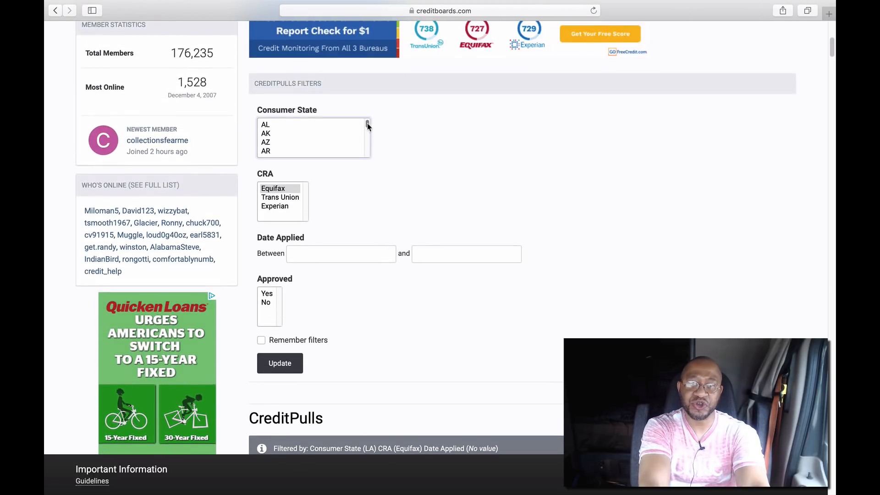
pyautogui.click(274, 206)
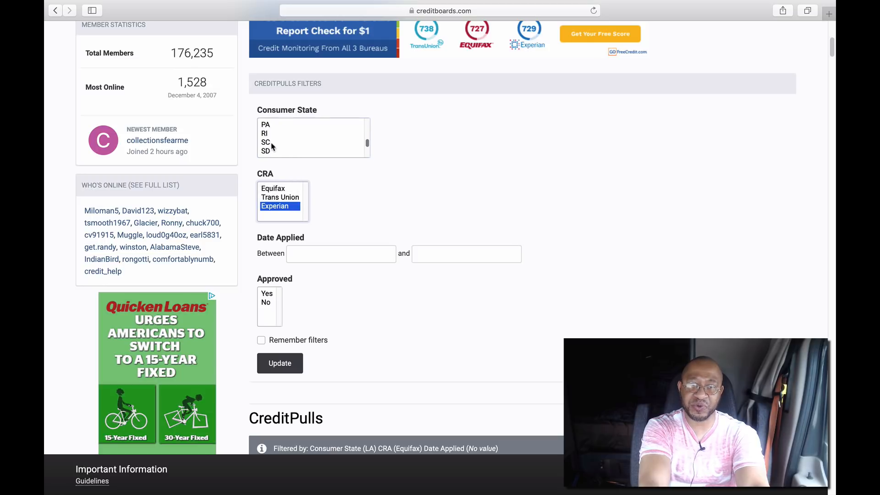
pyautogui.scroll(-3)
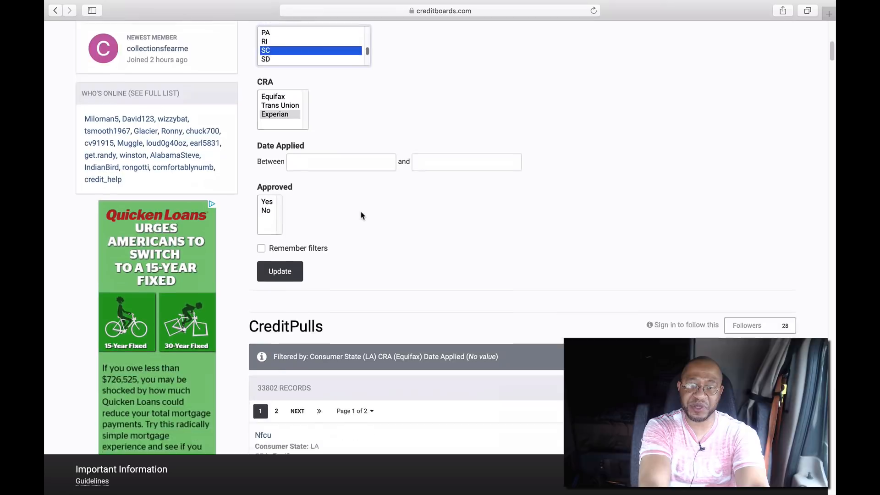
pyautogui.scroll(-3)
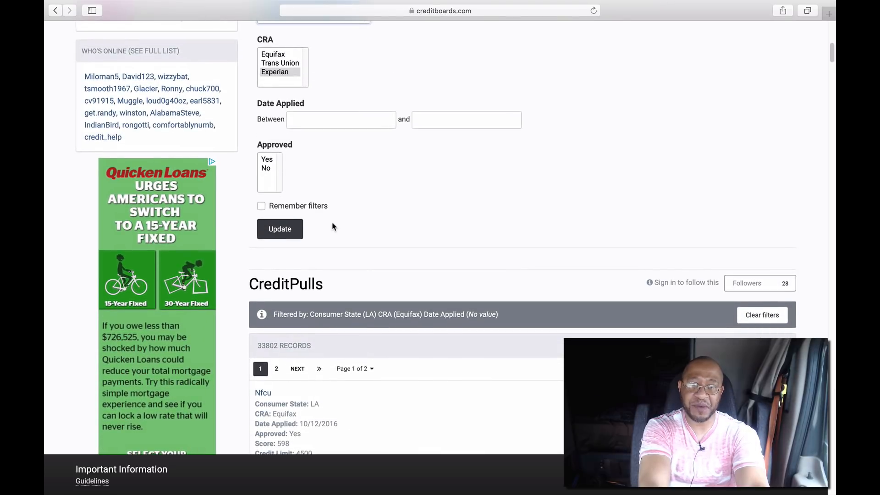
pyautogui.click(279, 229)
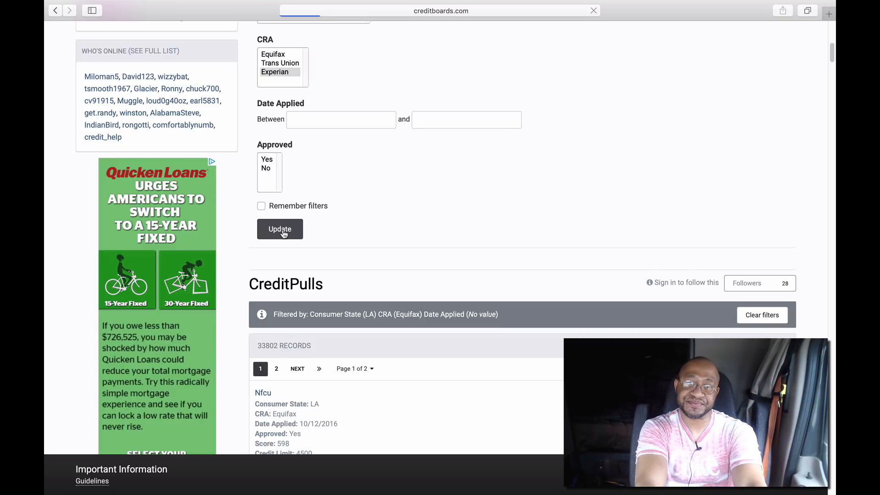
# - Scroll through South Carolina Experian records like American Express, Ashley Furniture and Kroger, then back up
pyautogui.scroll(3)
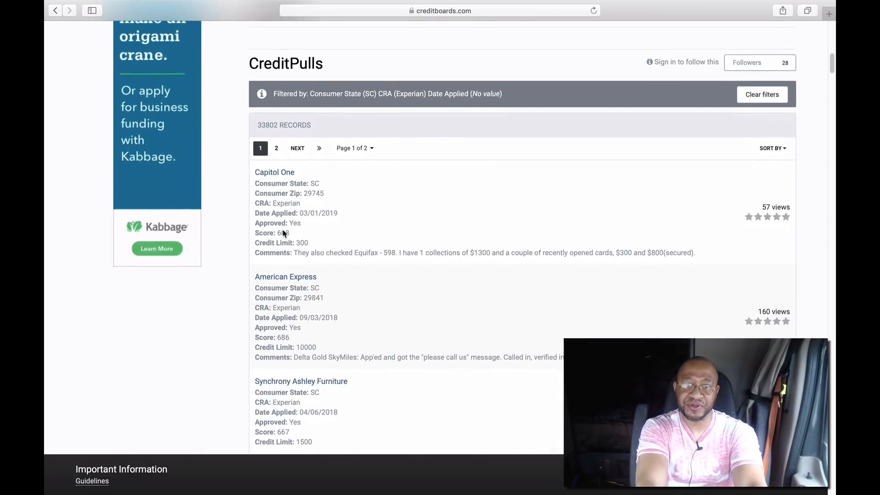
pyautogui.scroll(-3)
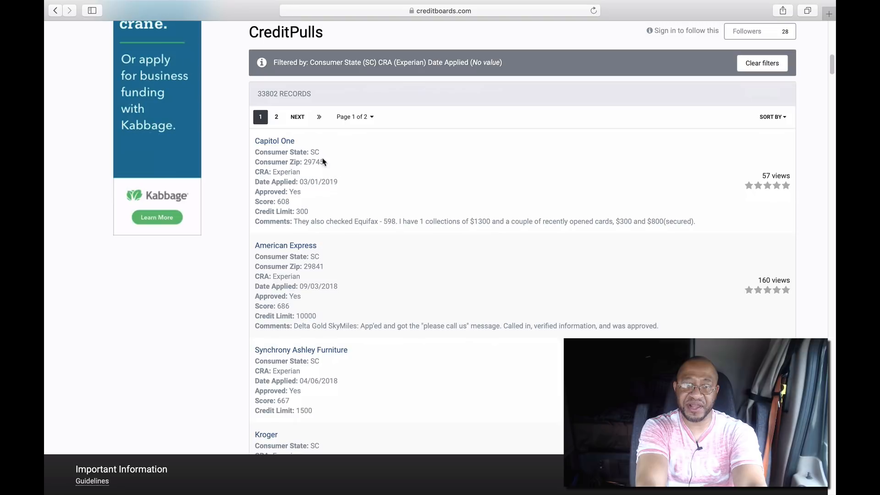
pyautogui.moveTo(285, 205)
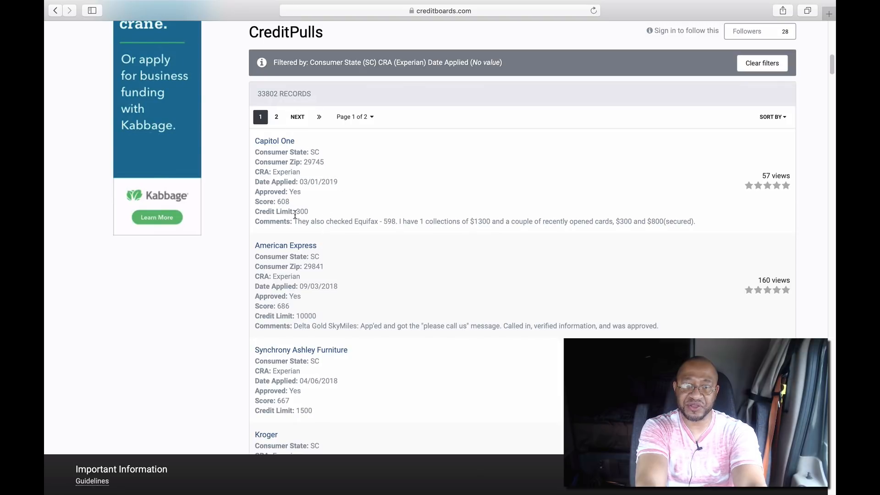
pyautogui.scroll(-3)
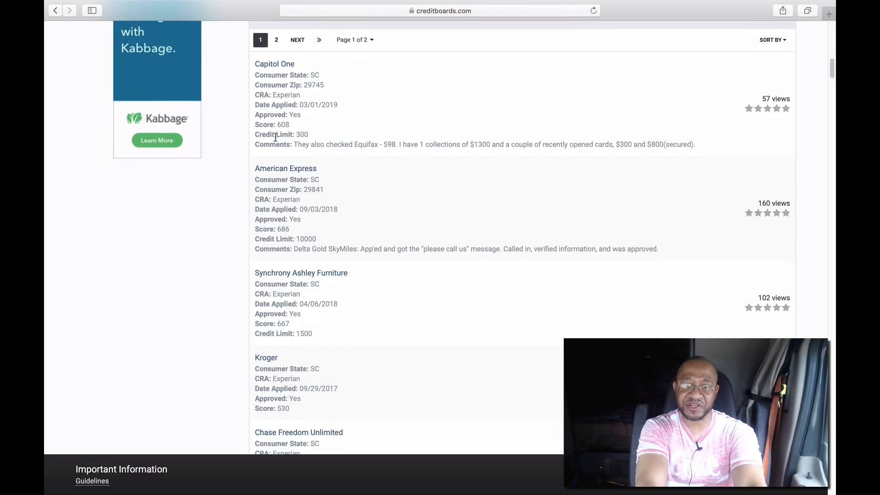
pyautogui.moveTo(288, 209)
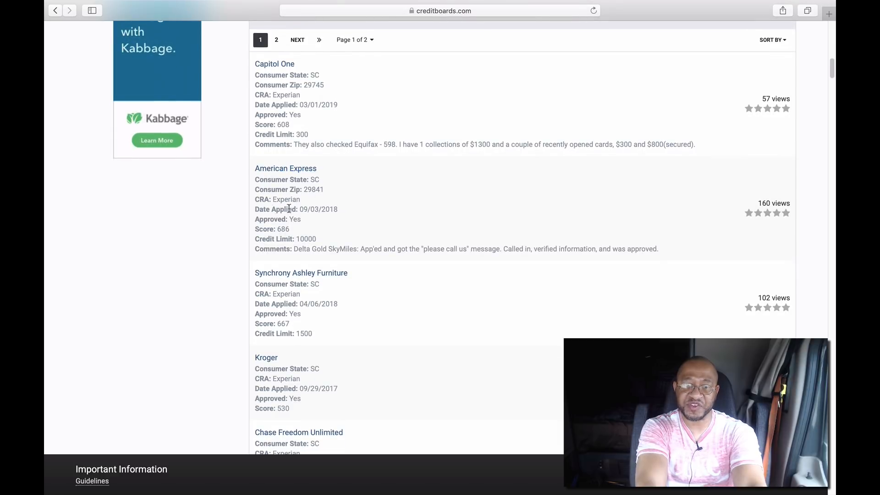
pyautogui.moveTo(337, 237)
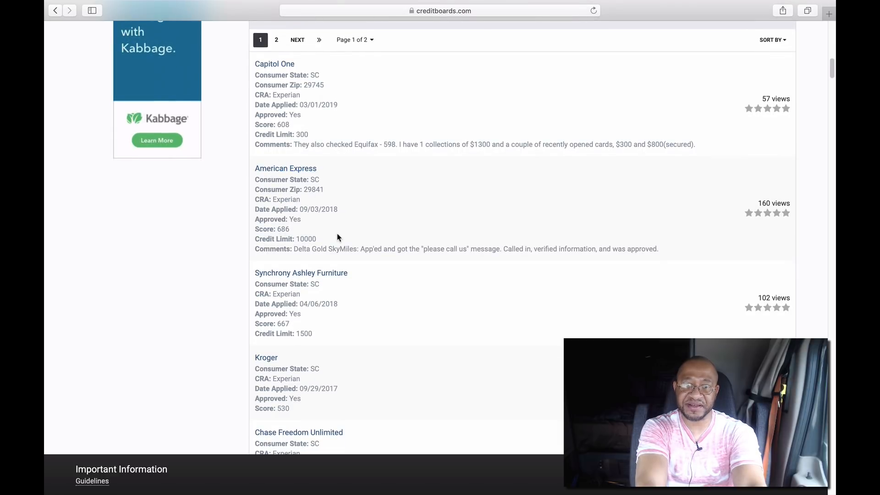
pyautogui.scroll(-3)
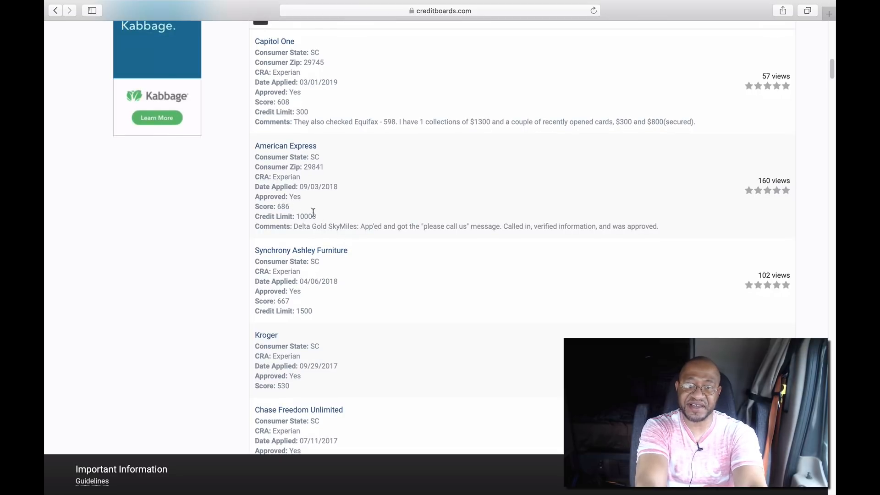
pyautogui.scroll(-3)
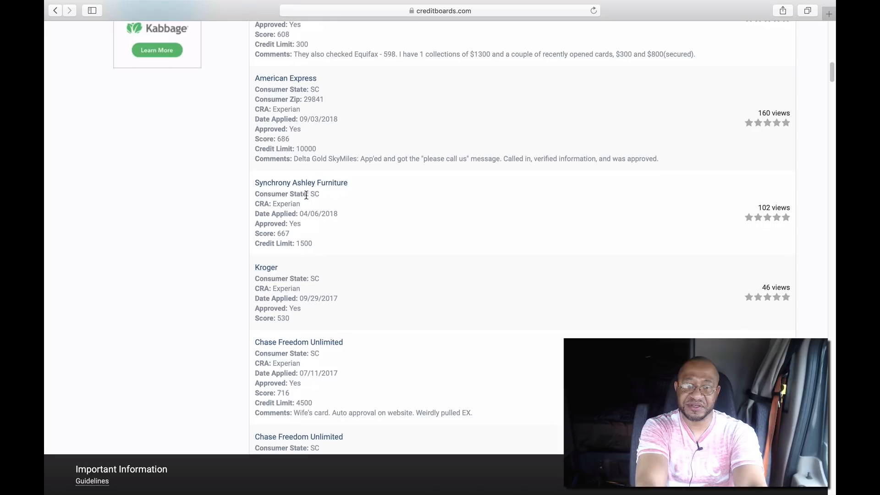
pyautogui.moveTo(367, 177)
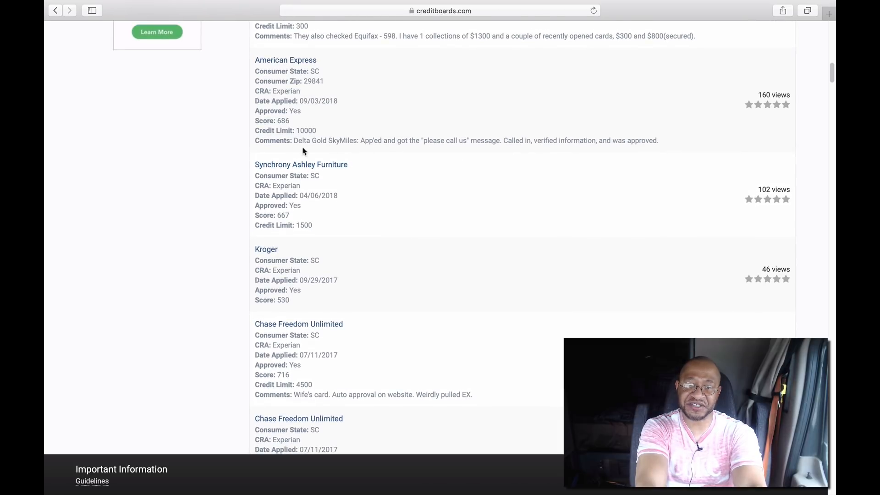
pyautogui.moveTo(343, 190)
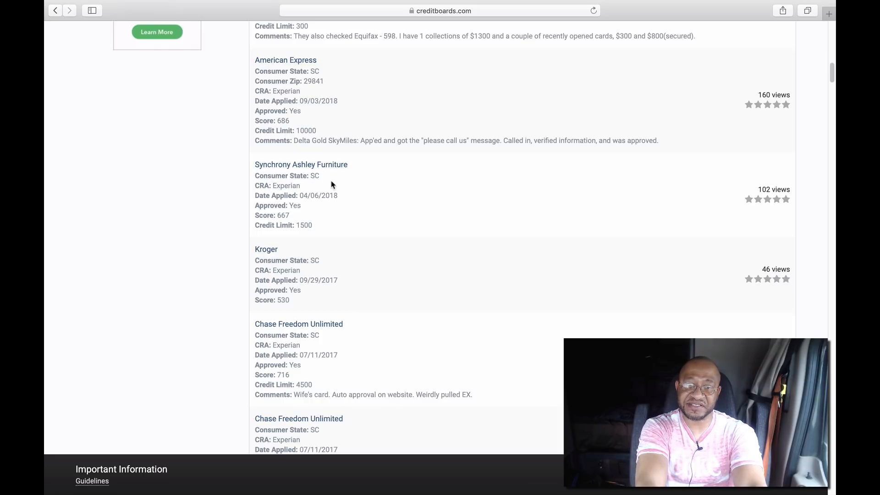
pyautogui.moveTo(296, 185)
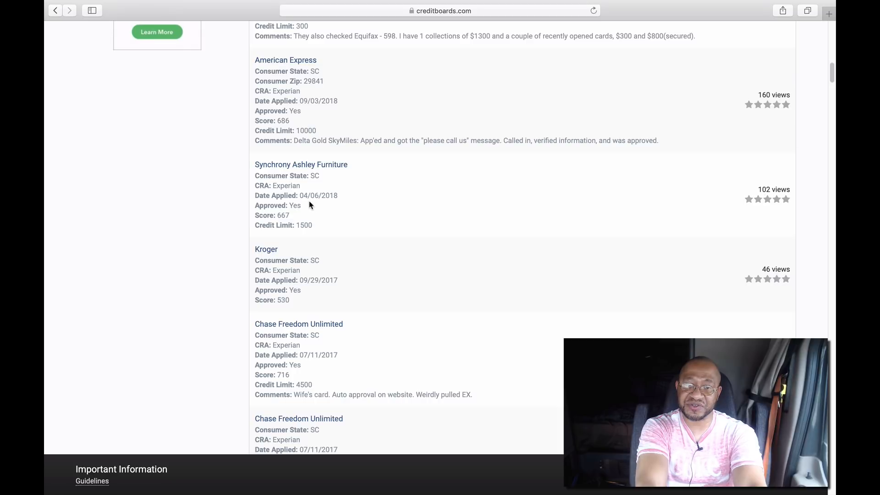
pyautogui.moveTo(330, 205)
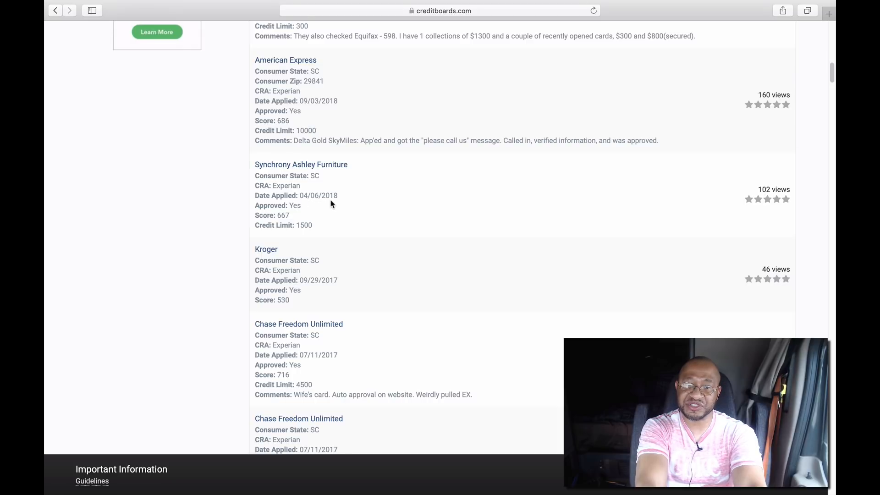
pyautogui.scroll(-3)
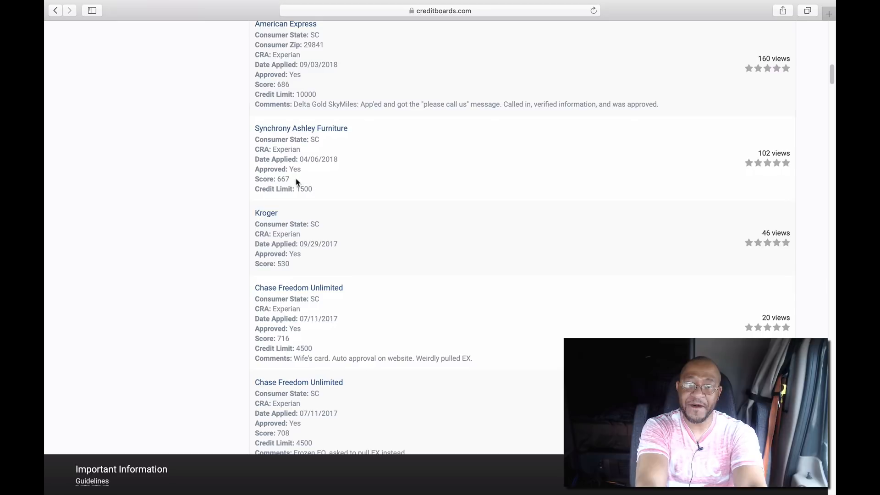
pyautogui.moveTo(368, 175)
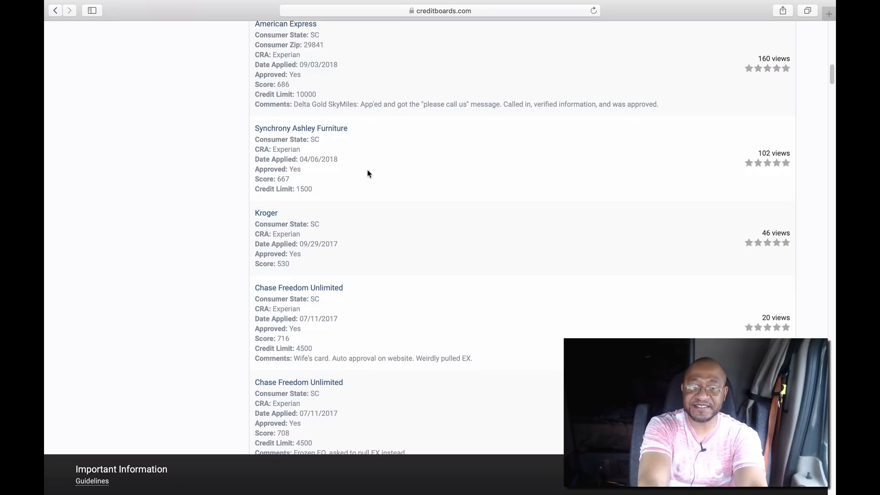
pyautogui.moveTo(323, 203)
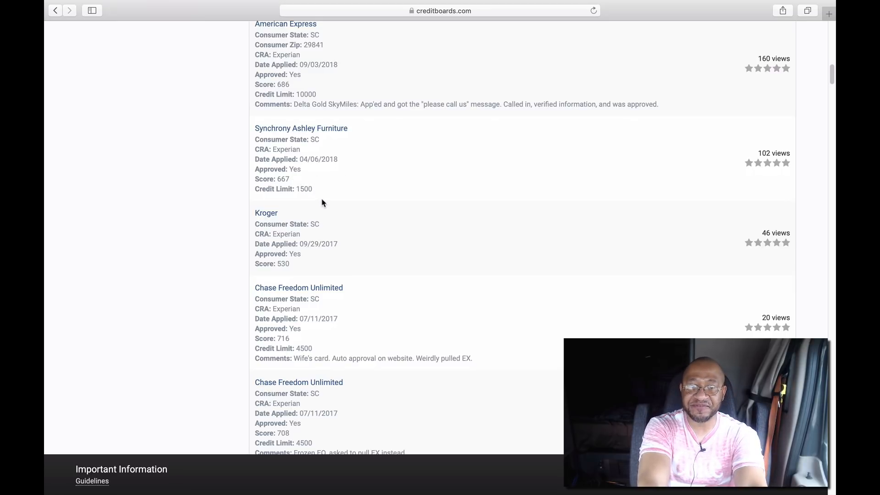
pyautogui.scroll(-3)
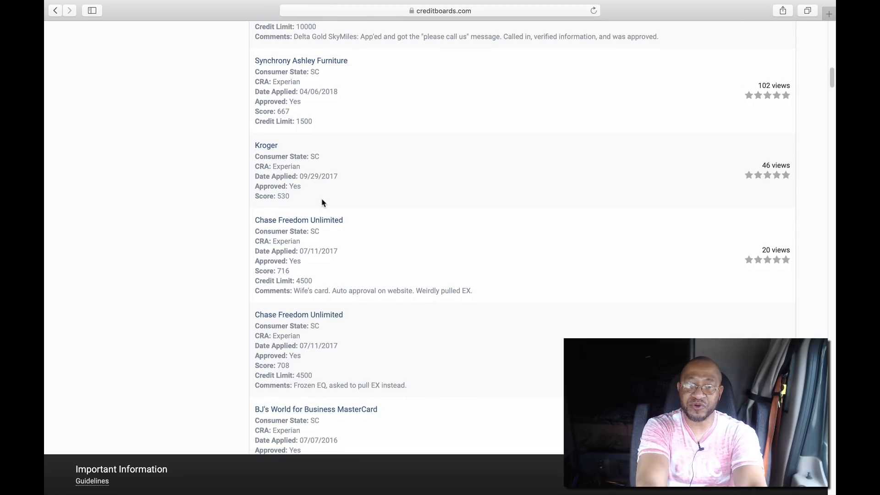
pyautogui.scroll(3)
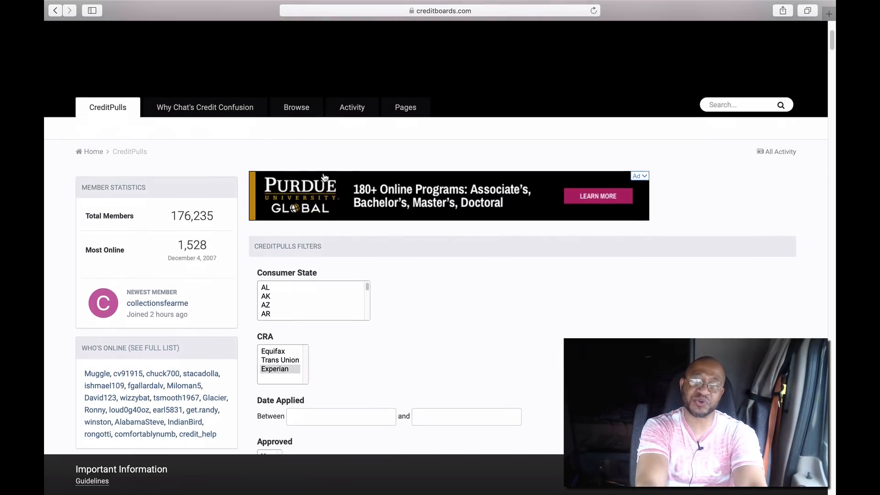
pyautogui.moveTo(447, 157)
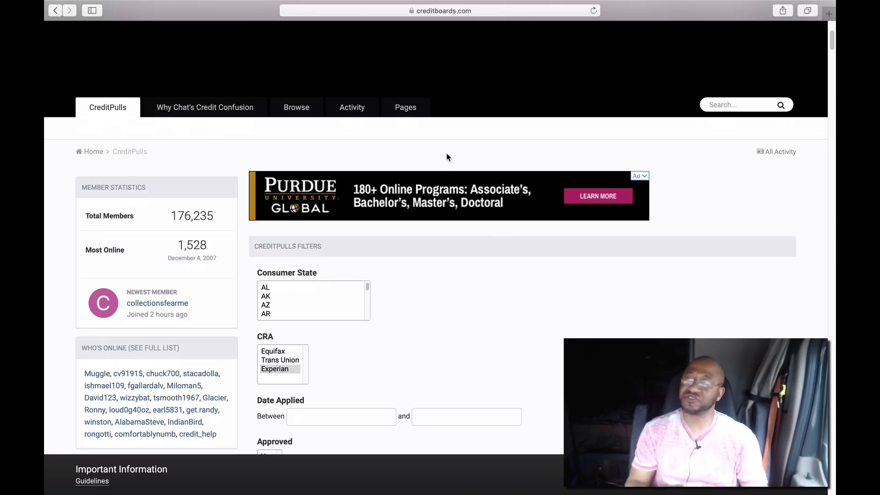